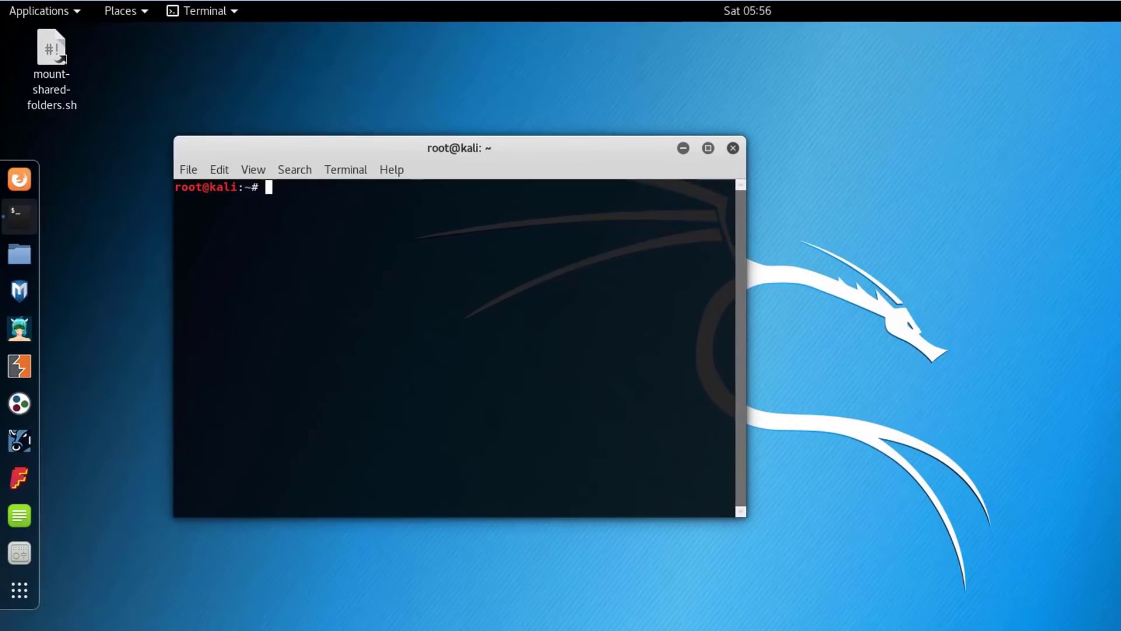
Open /etc/shadow in Leafpad to view the root account's password hash.
text(leafpad)
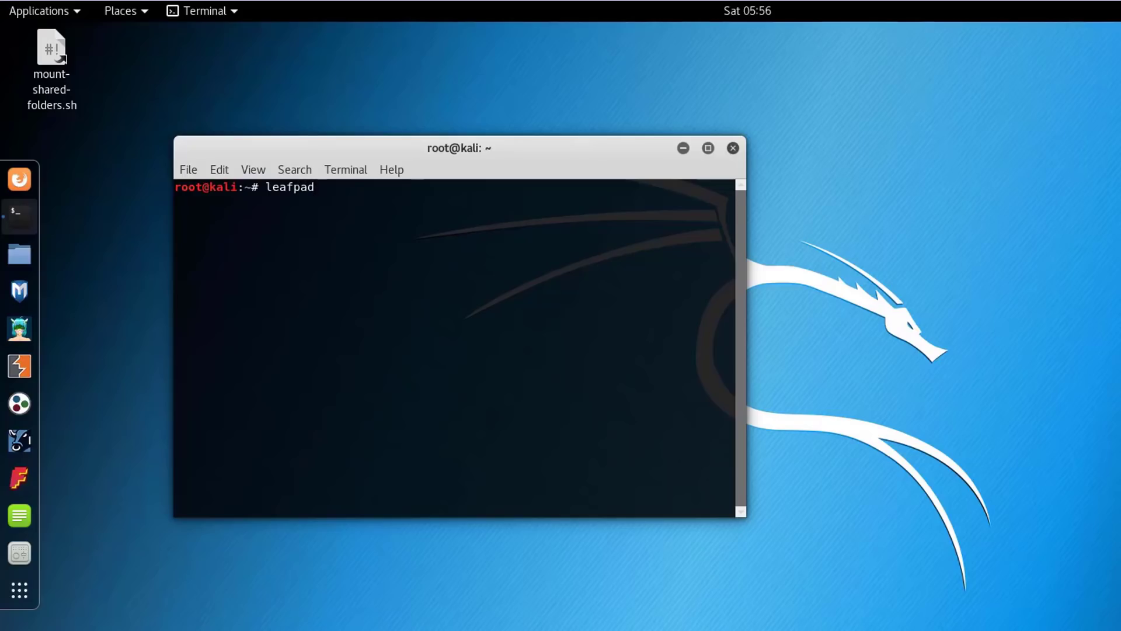
text(/et)
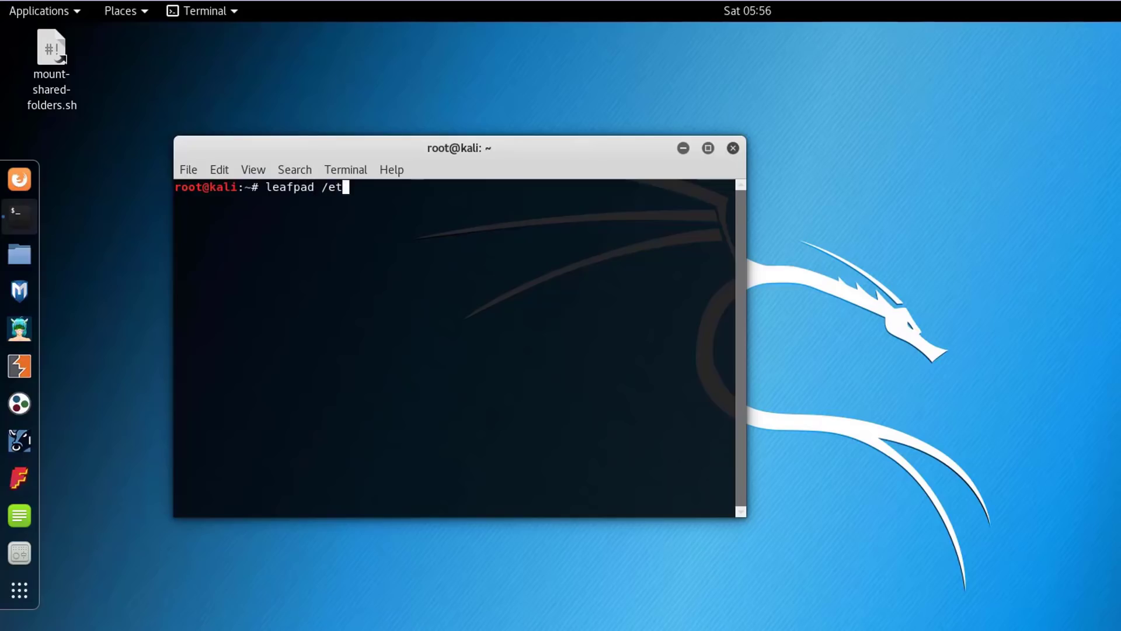
text(c/shadow)
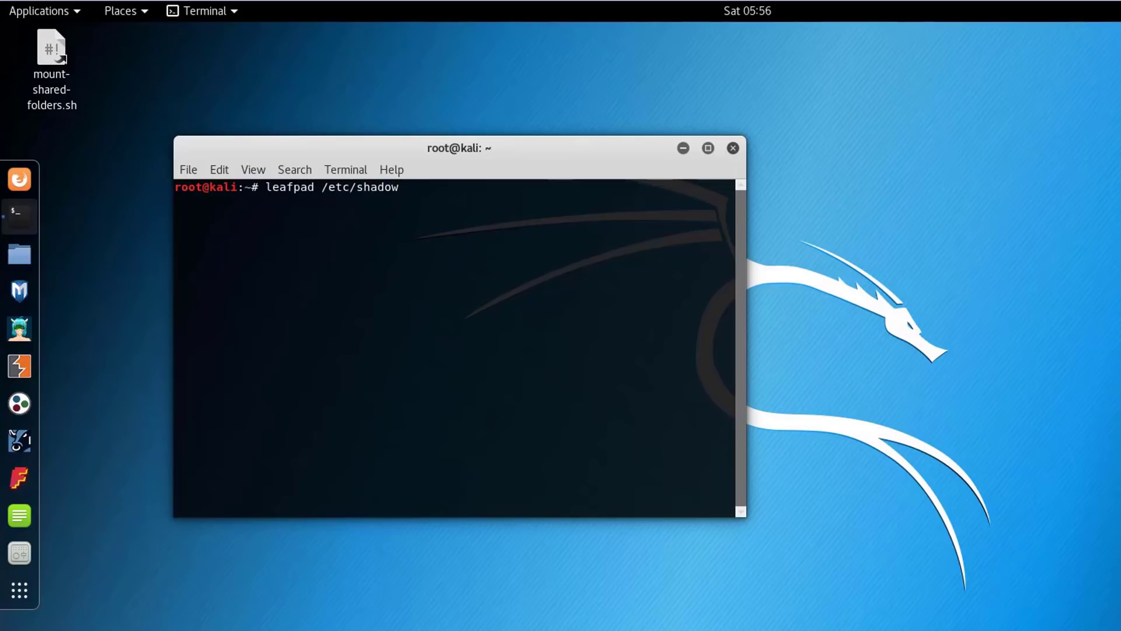
key(Return)
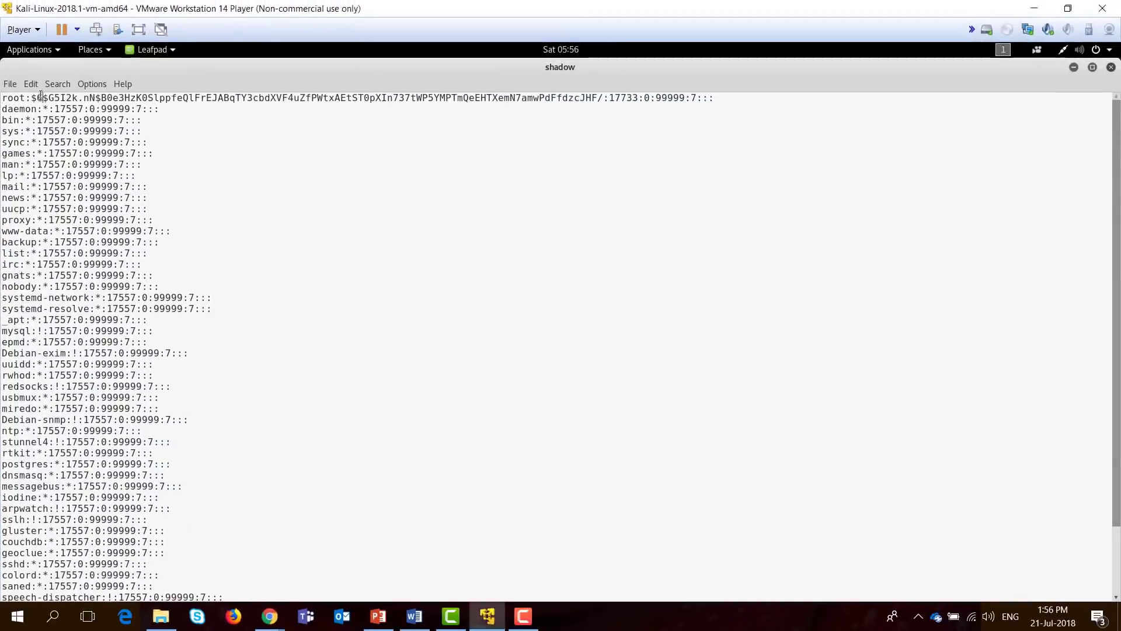
drag(42, 98, 345, 98)
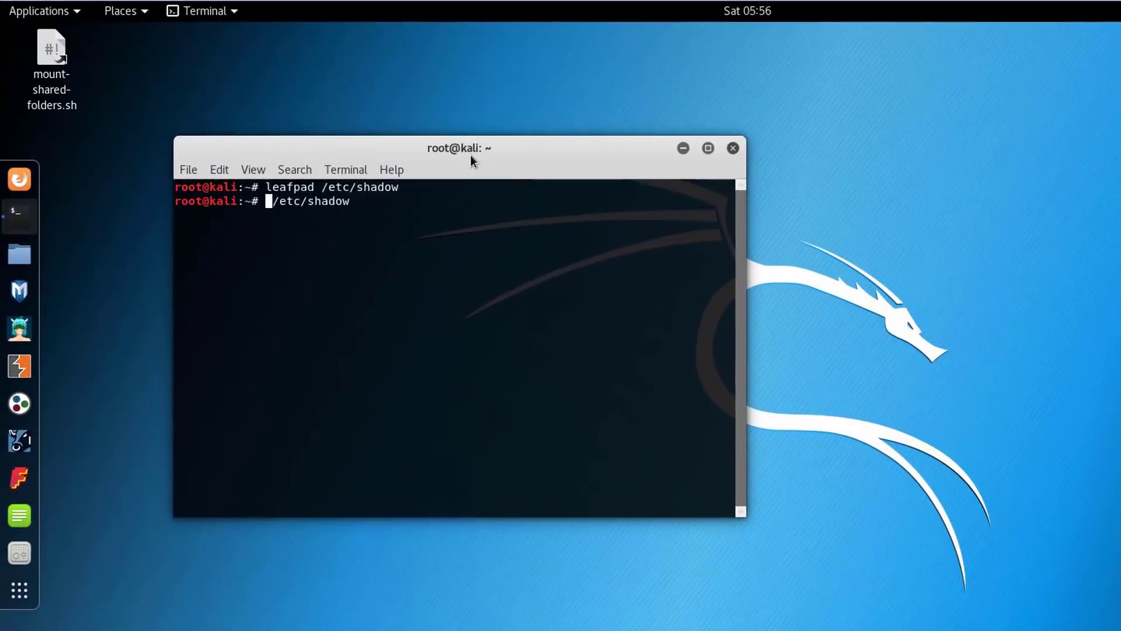
Copy /etc/shadow to a new file named hackedhash.lst.
text(cp /etc/shadow)
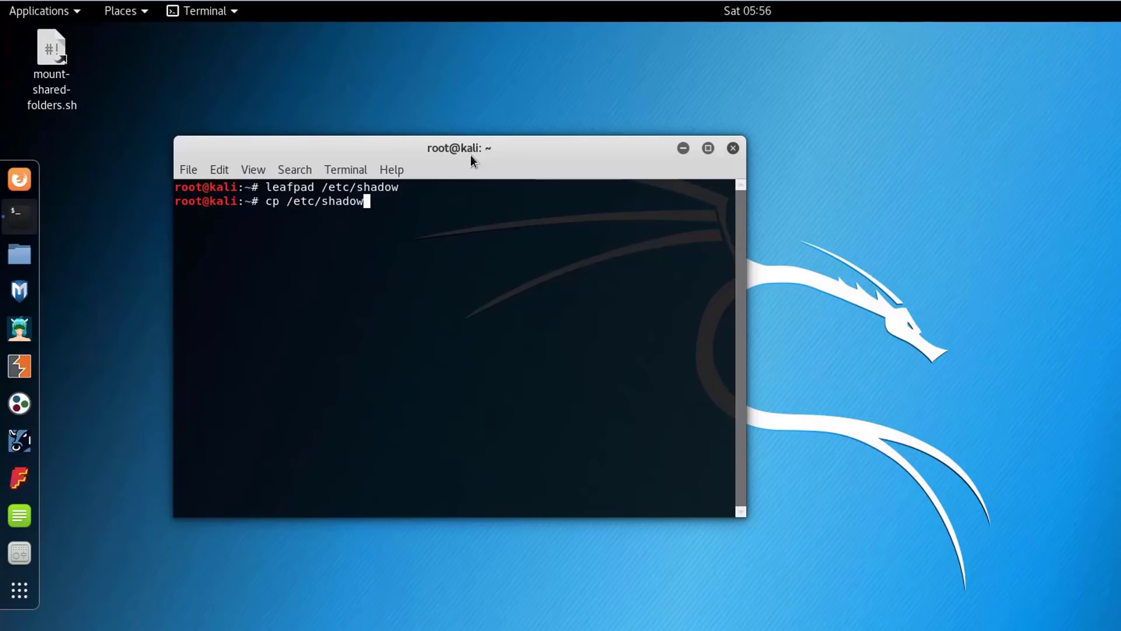
text(cra)
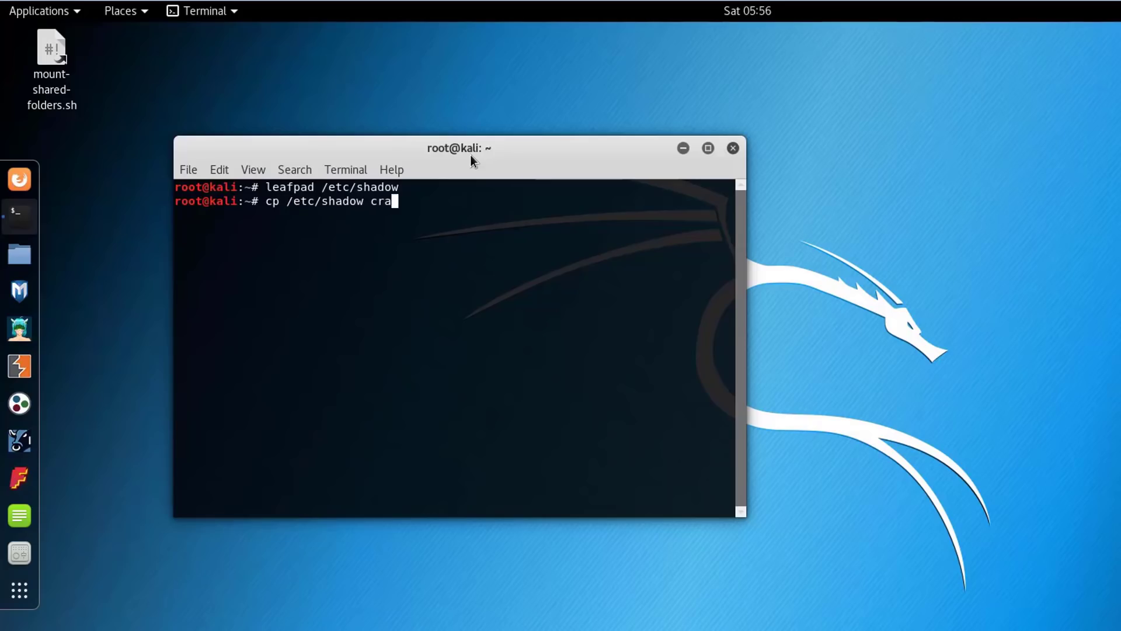
text(ckedhas)
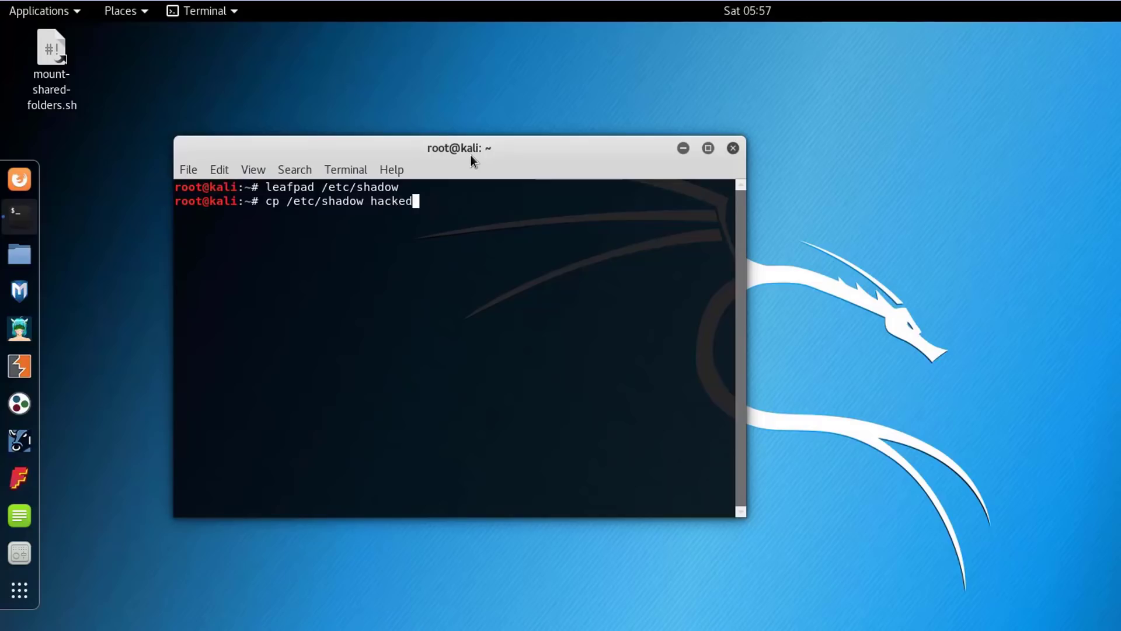
text(hash.lst)
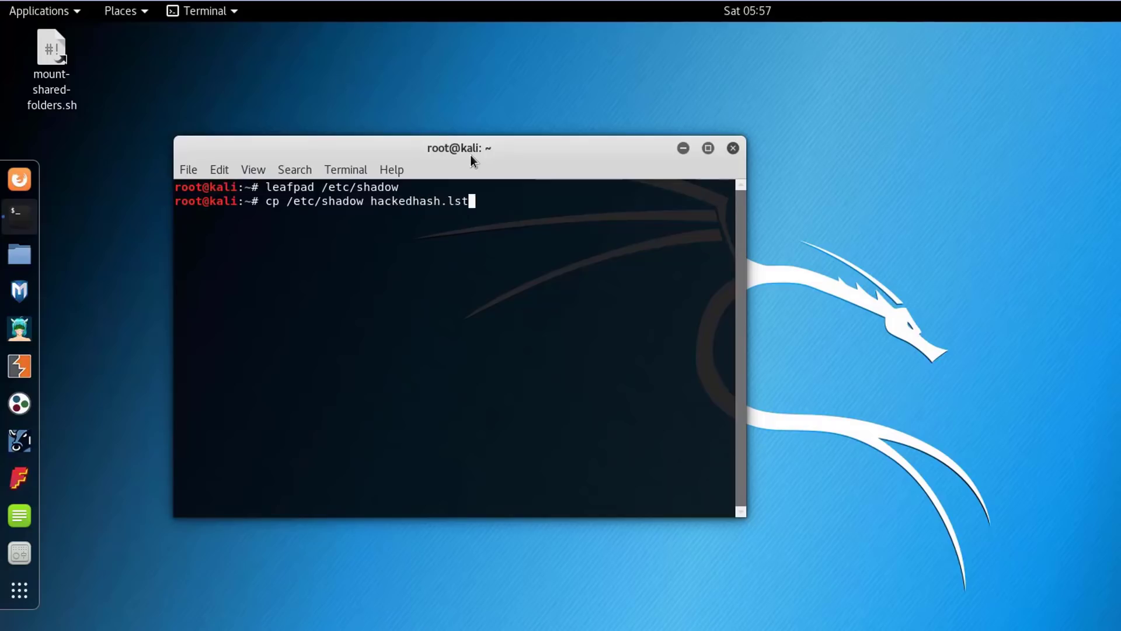
key(Return)
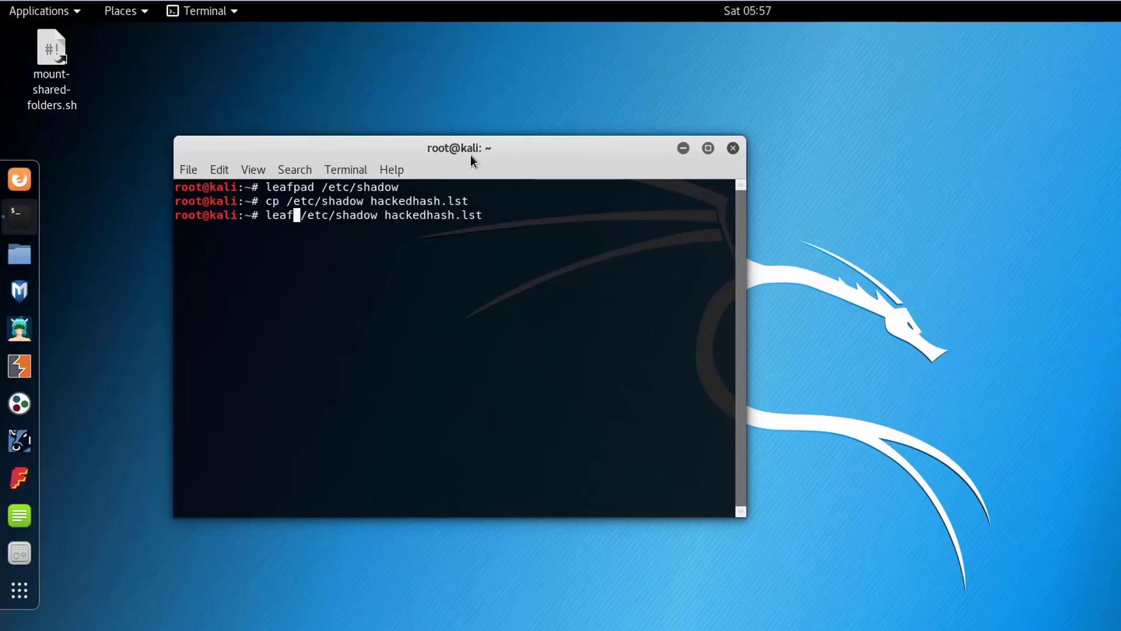
Trim hackedhash.lst in Leafpad down to the root hash and save it.
key(Return)
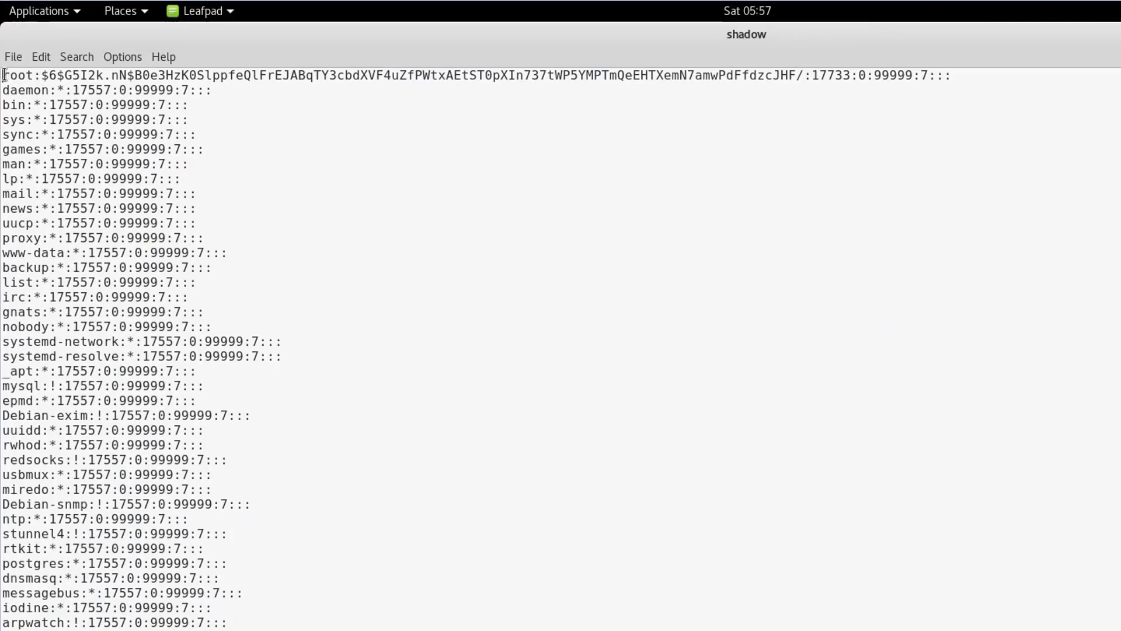
double_click(18, 74)
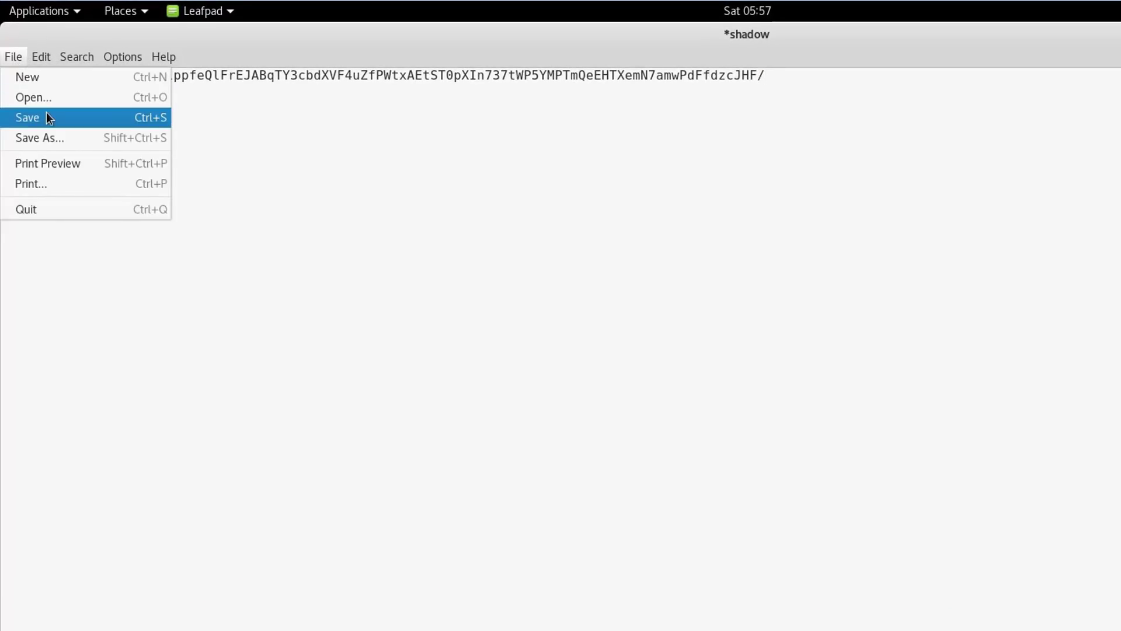
click(28, 117)
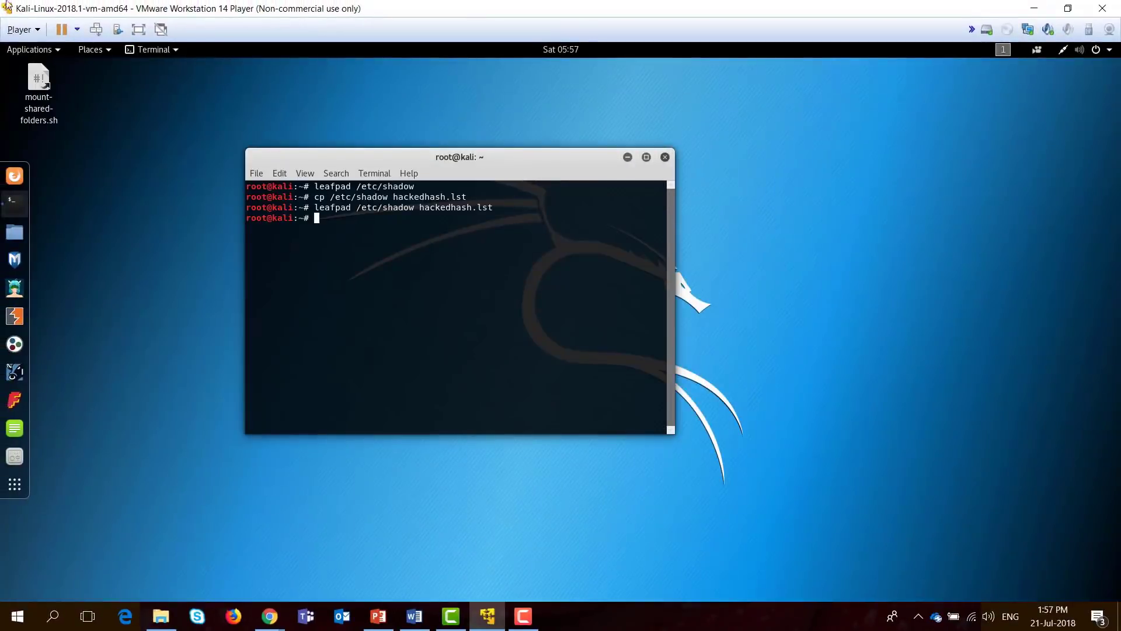
Launch hashcat from Applications > 05 - Password Attacks to show its help.
click(30, 50)
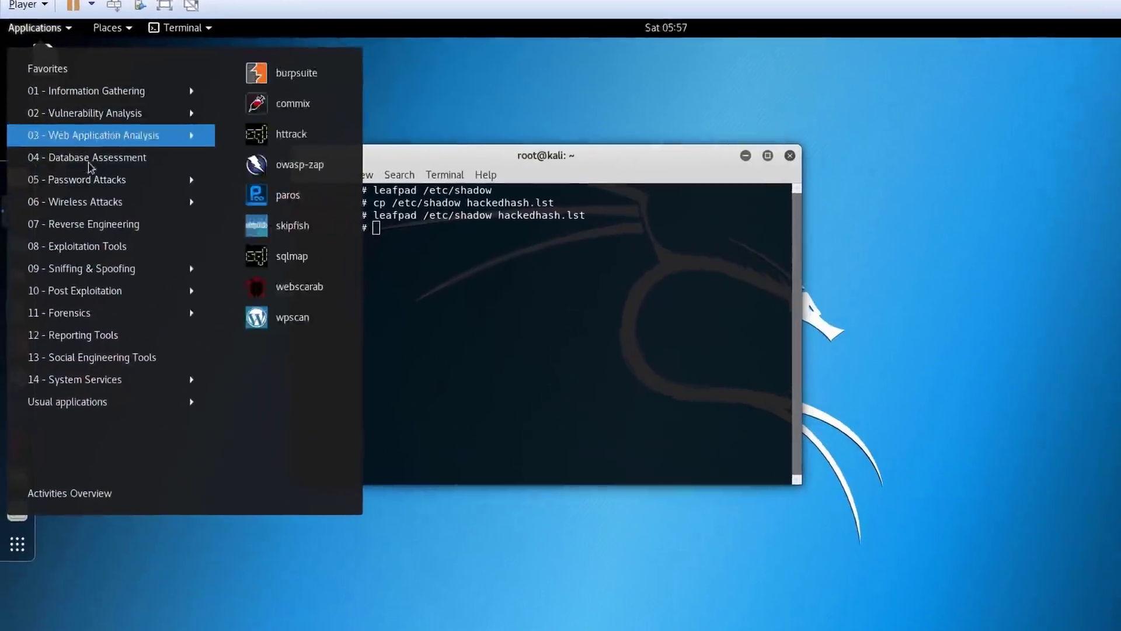
click(74, 179)
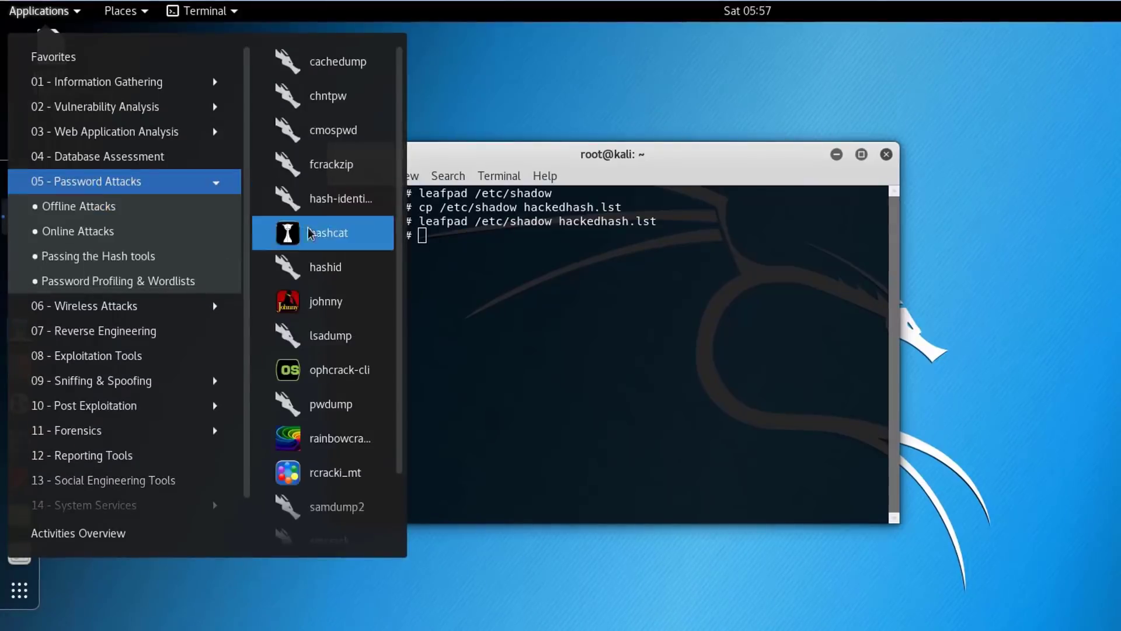
click(327, 232)
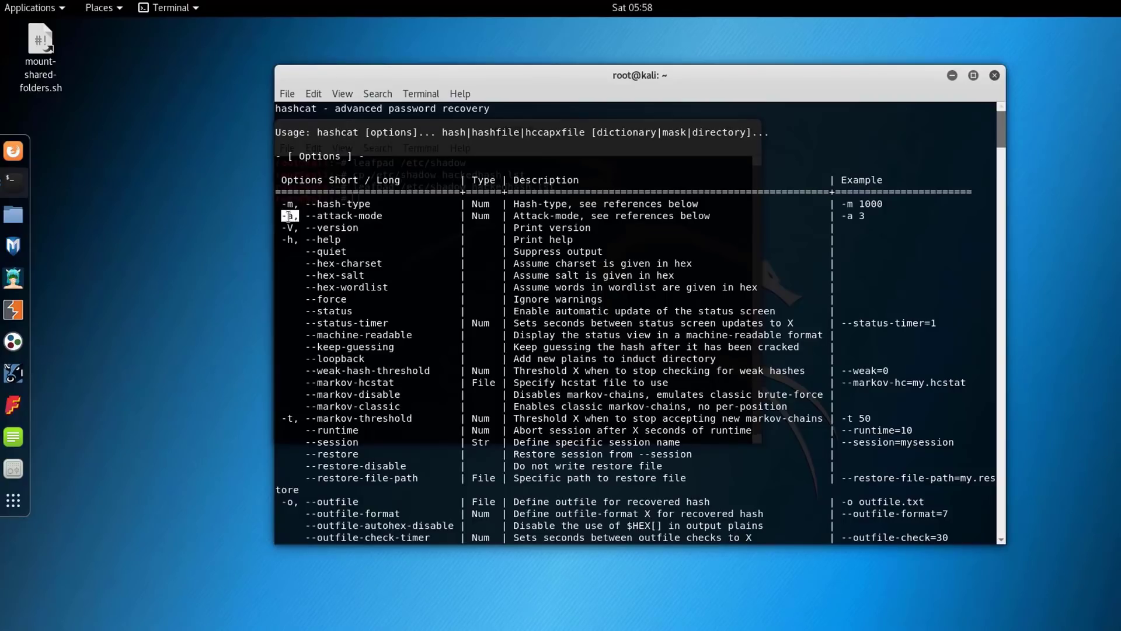
mouse_move(452, 459)
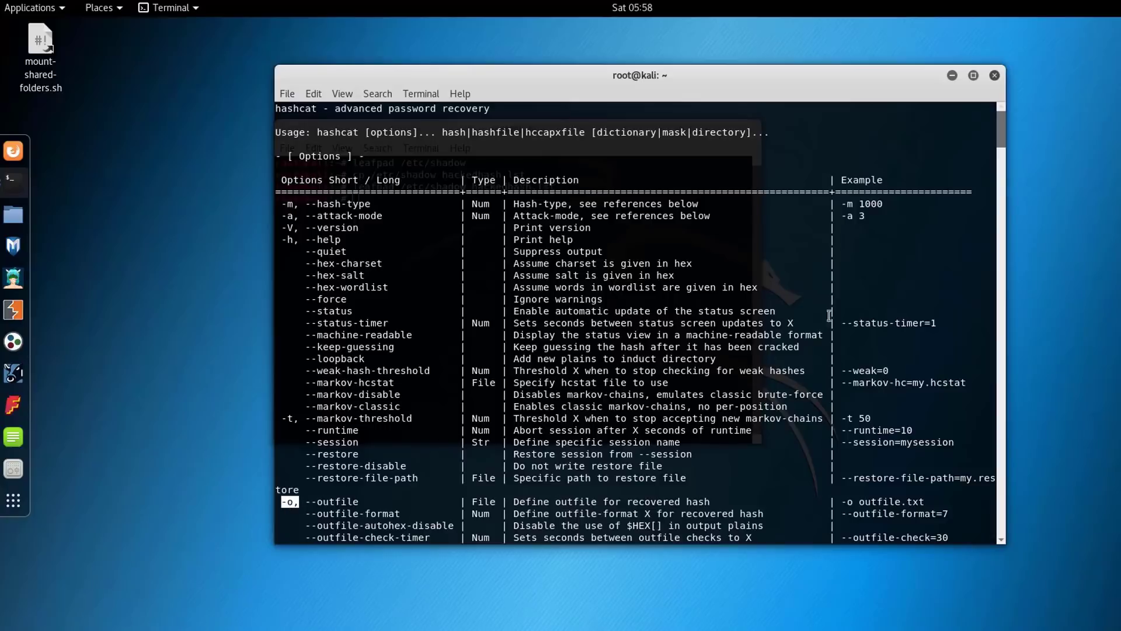
scroll(down, 3)
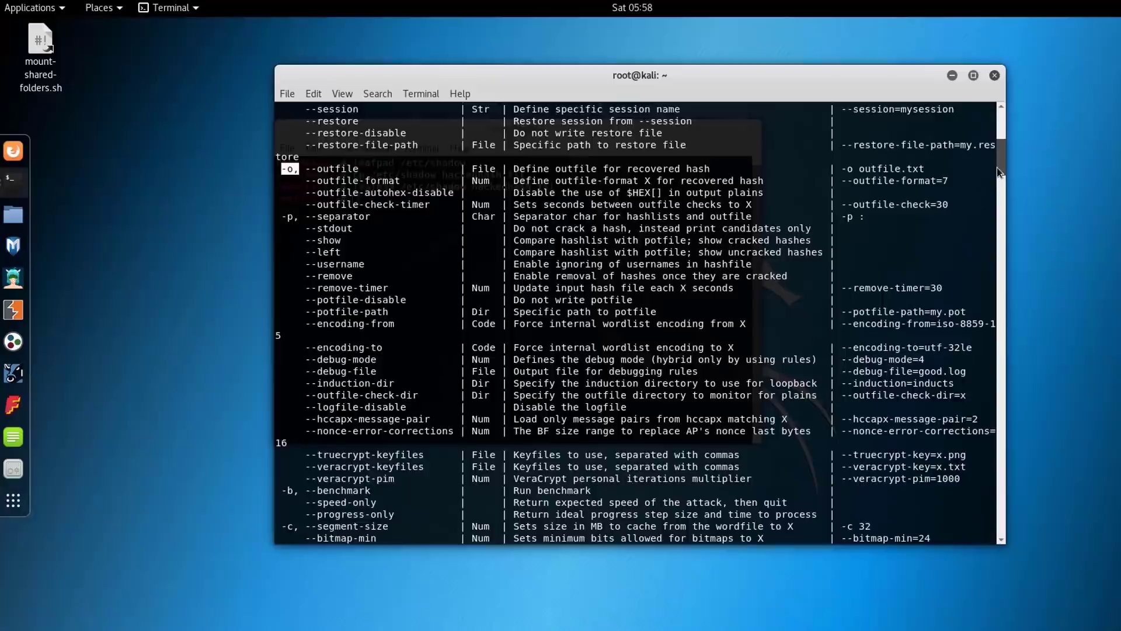
scroll(down, 3)
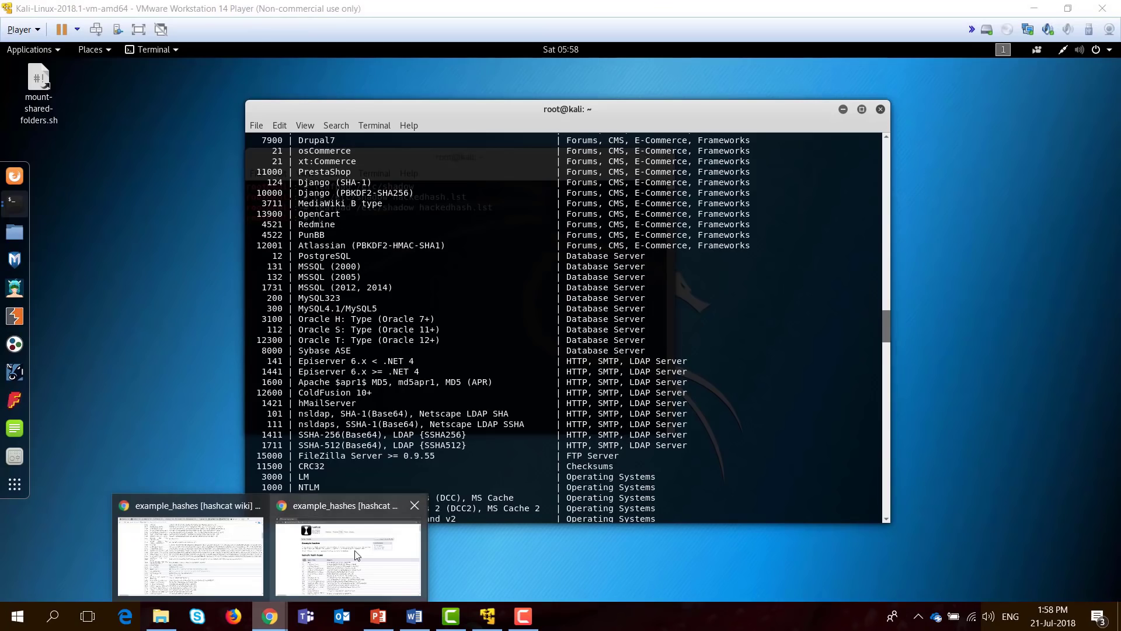
click(355, 555)
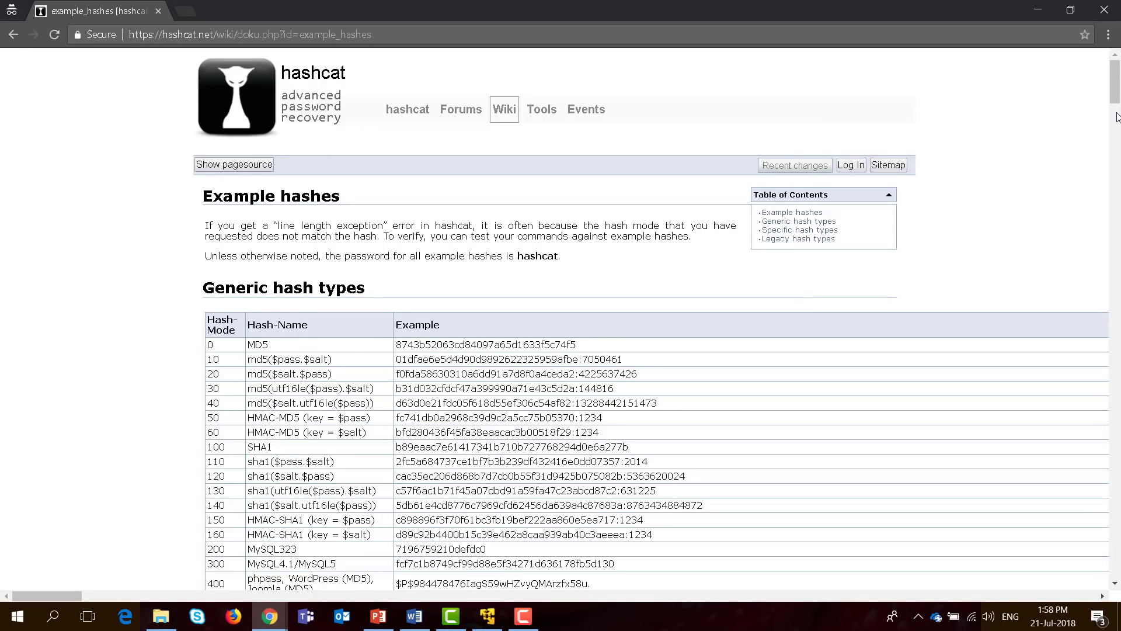
scroll(down, 3)
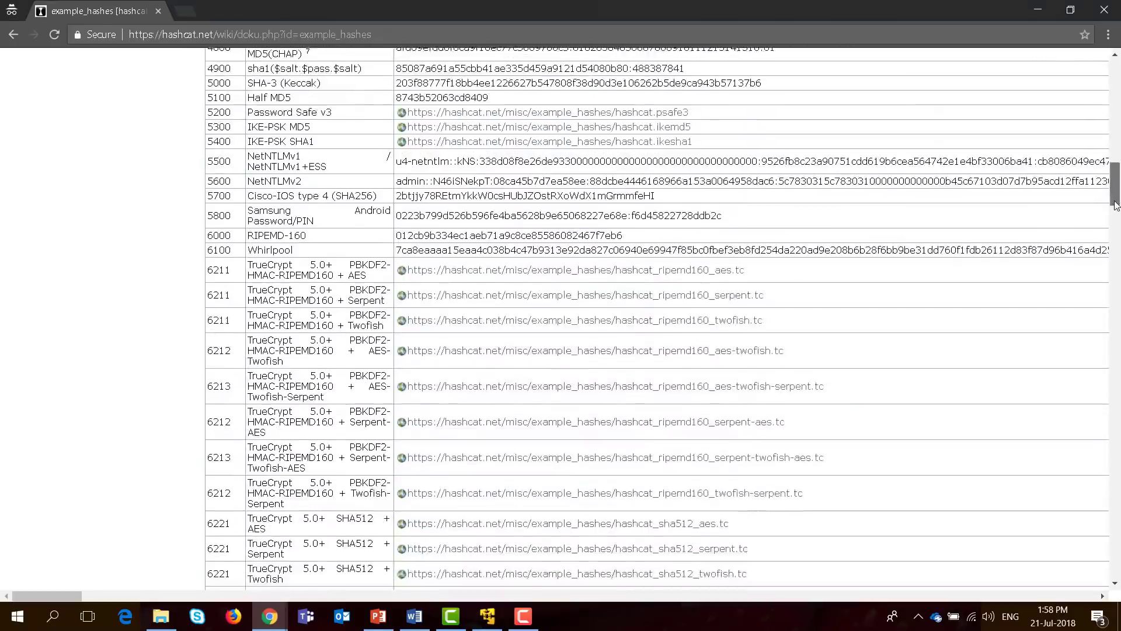
scroll(up, 3)
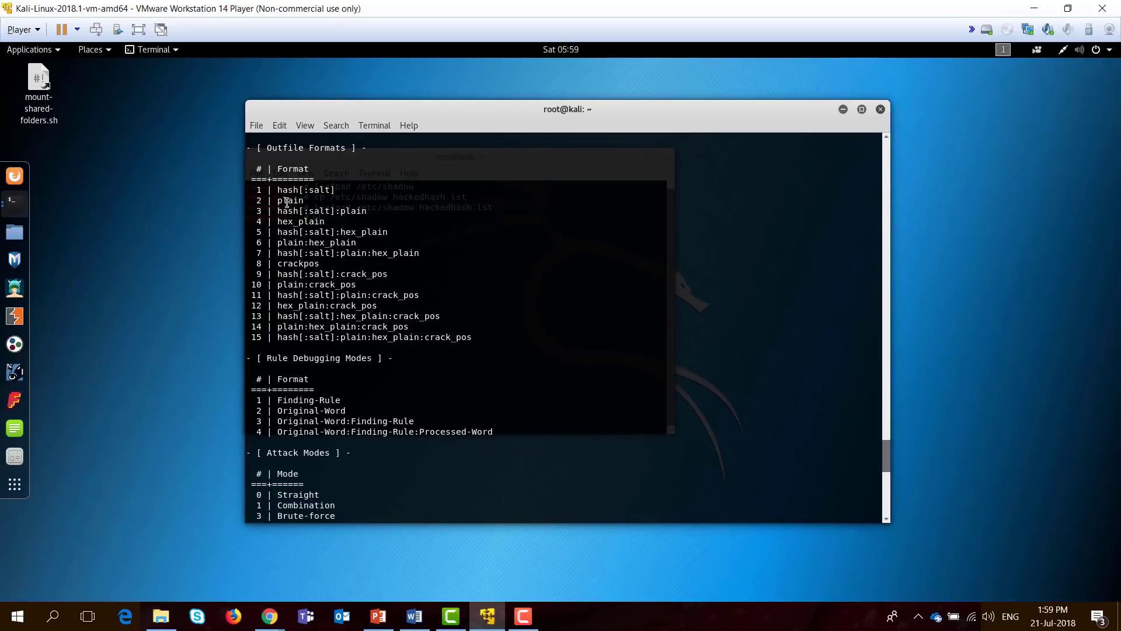
Scroll through hashcat's help, highlighting the plain outfile format and Combination attack mode.
double_click(290, 200)
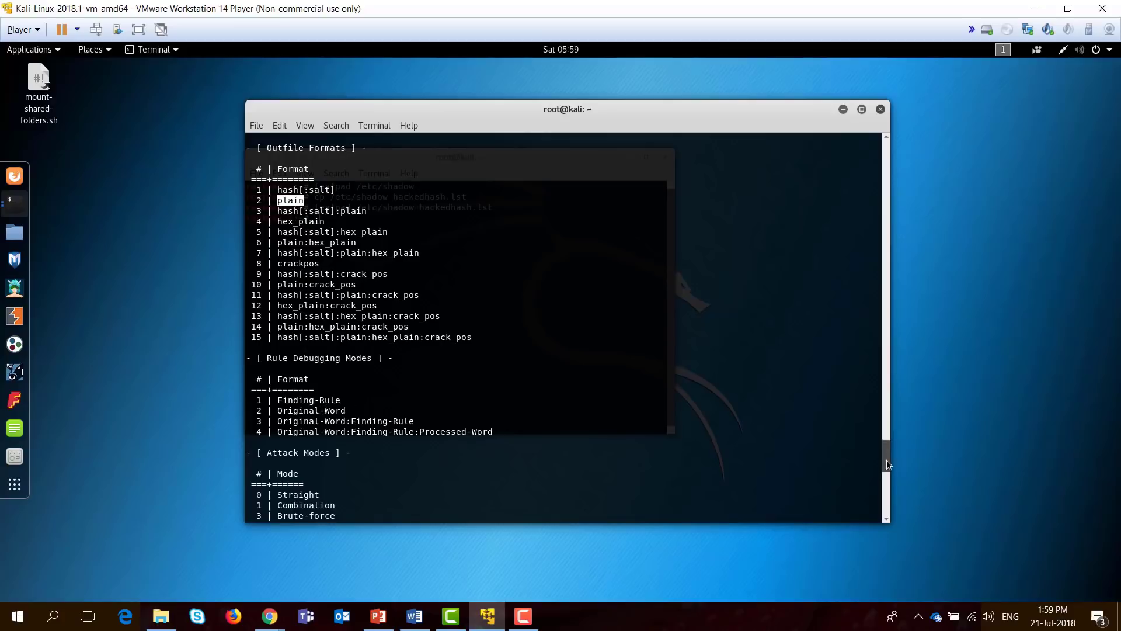
scroll(down, 3)
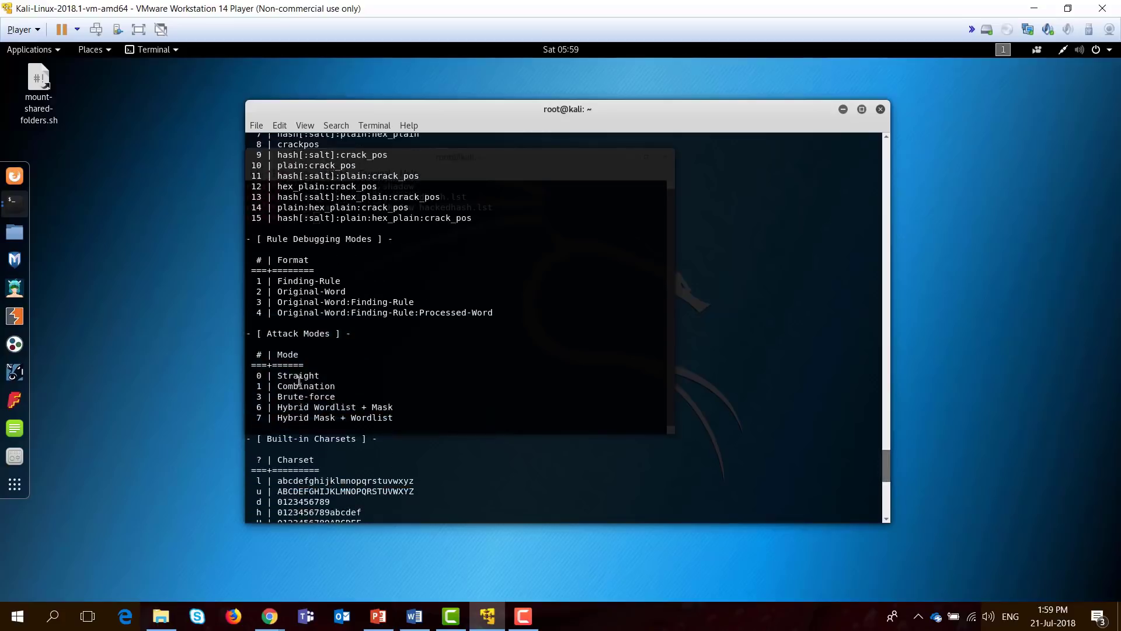
mouse_move(294, 376)
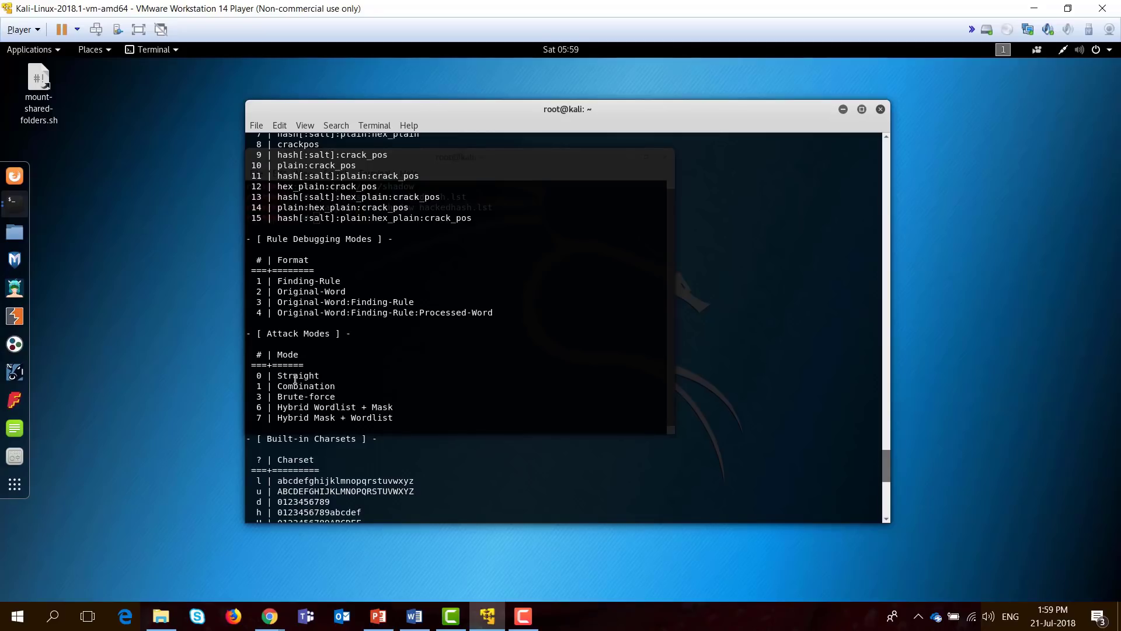
double_click(305, 386)
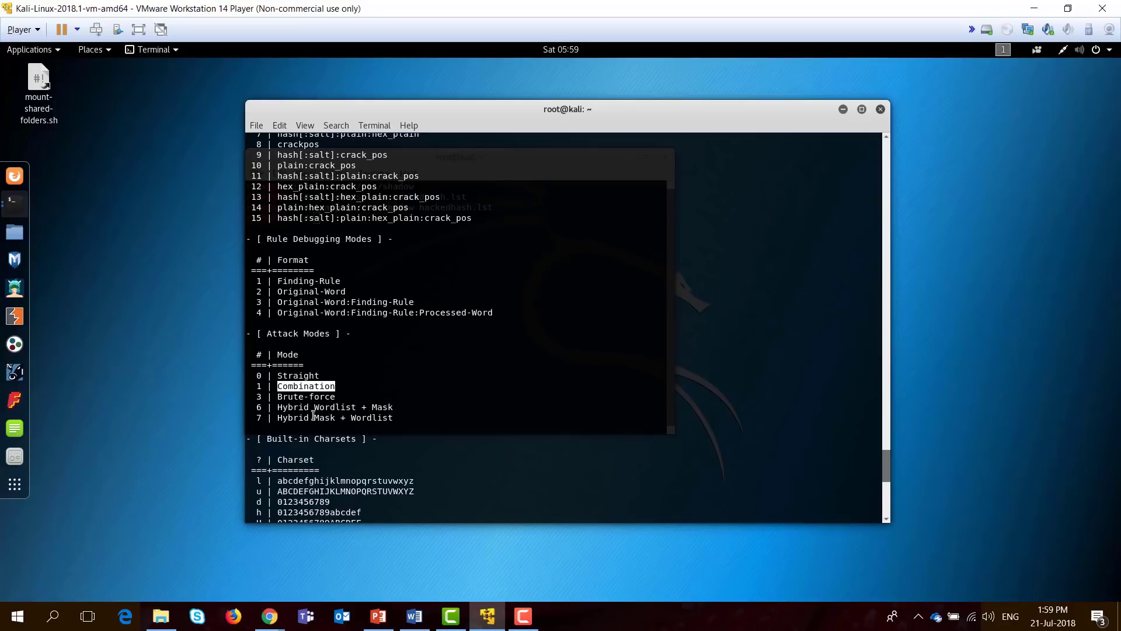
scroll(down, 3)
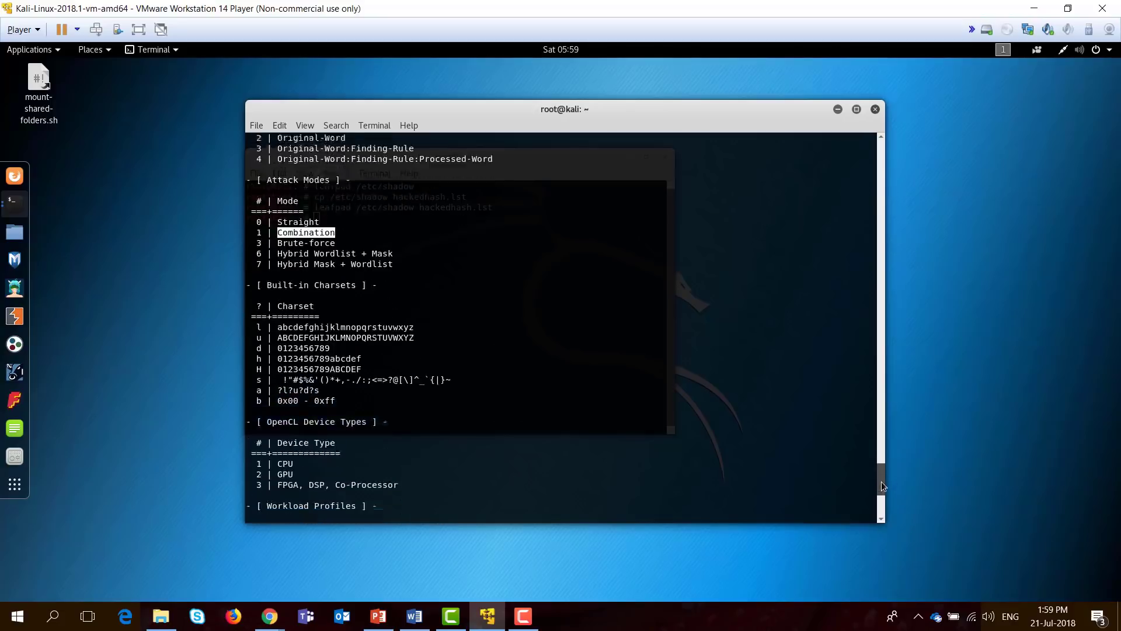
scroll(down, 3)
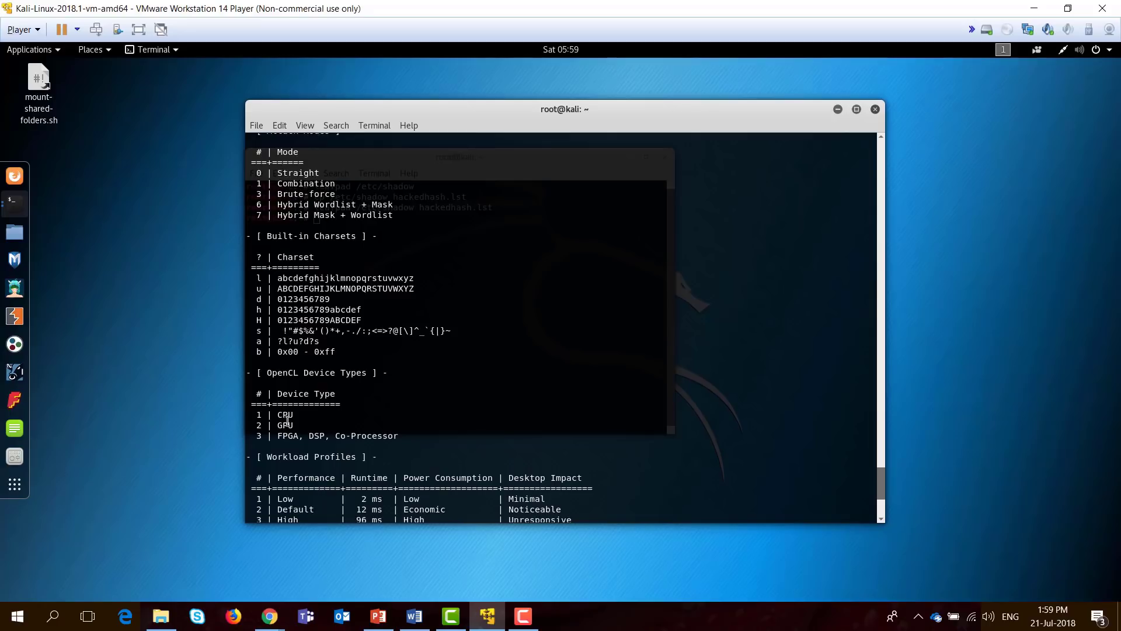
mouse_move(304, 441)
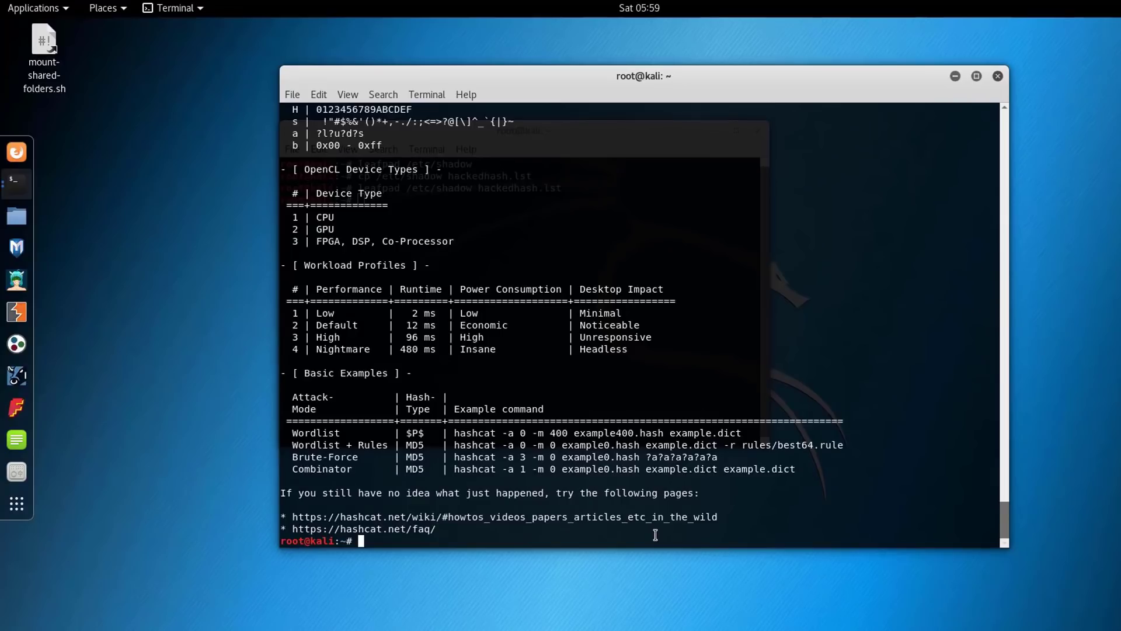
Start a hashcat command with the -m hash mode option.
text(hashcat)
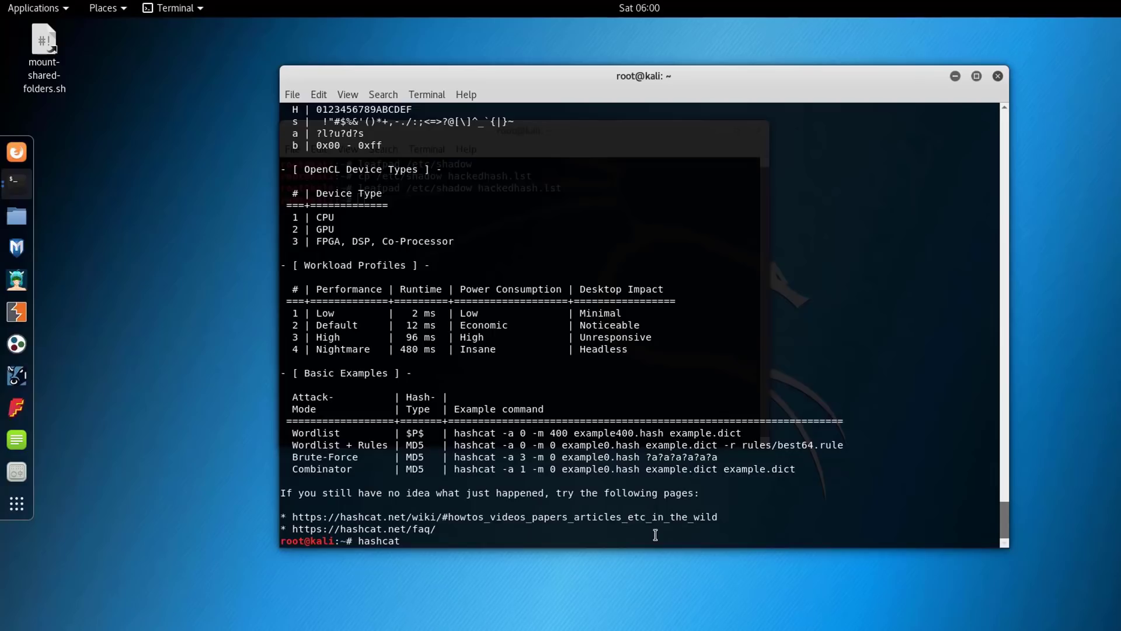
text(-m)
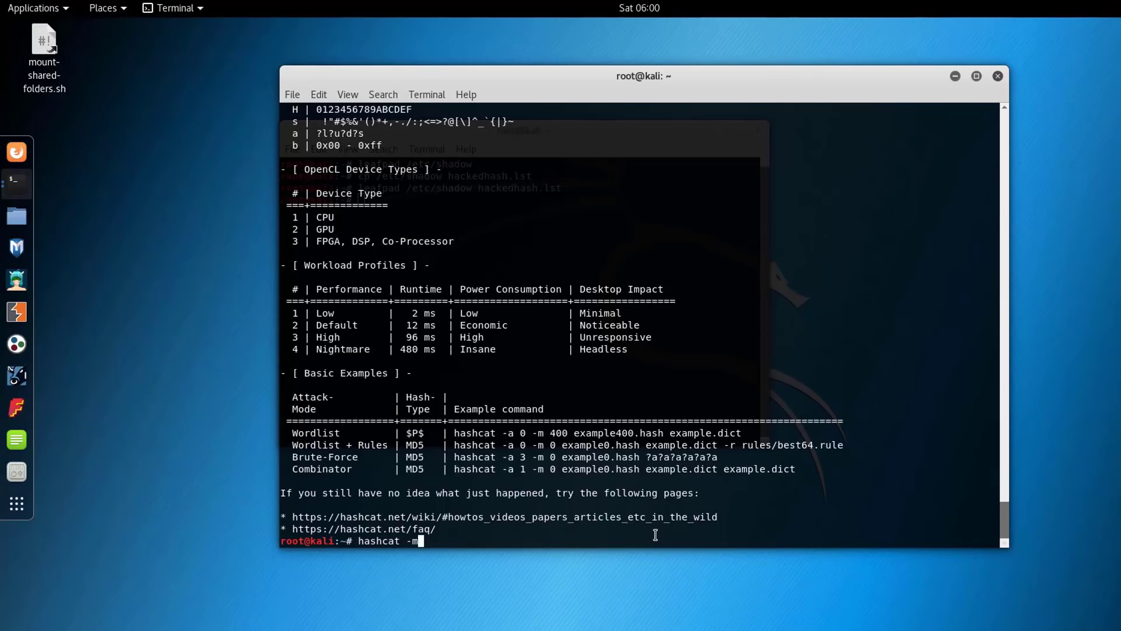
mouse_move(357, 280)
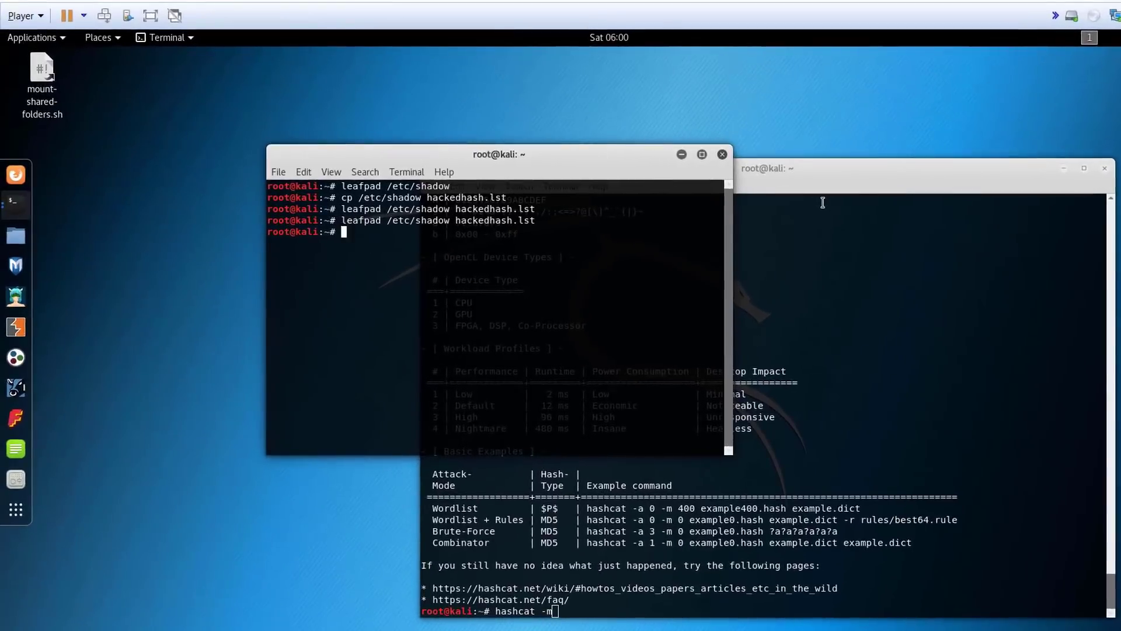
Open /etc/login.defs in Leafpad and scroll to the password encryption method.
text(leaf)
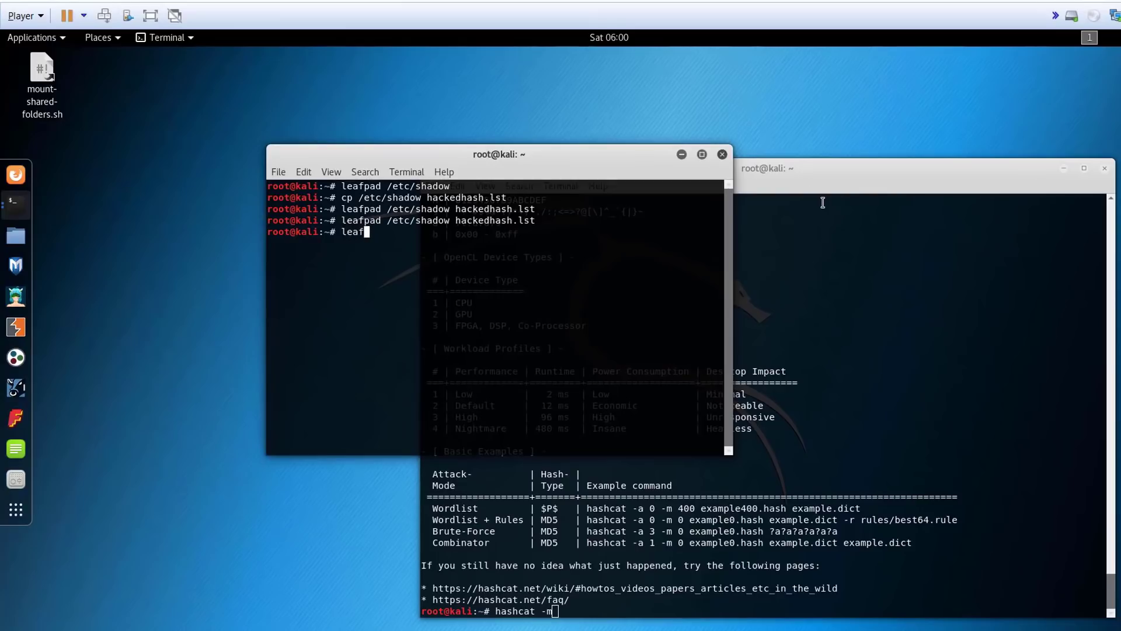
text(pad /etc/)
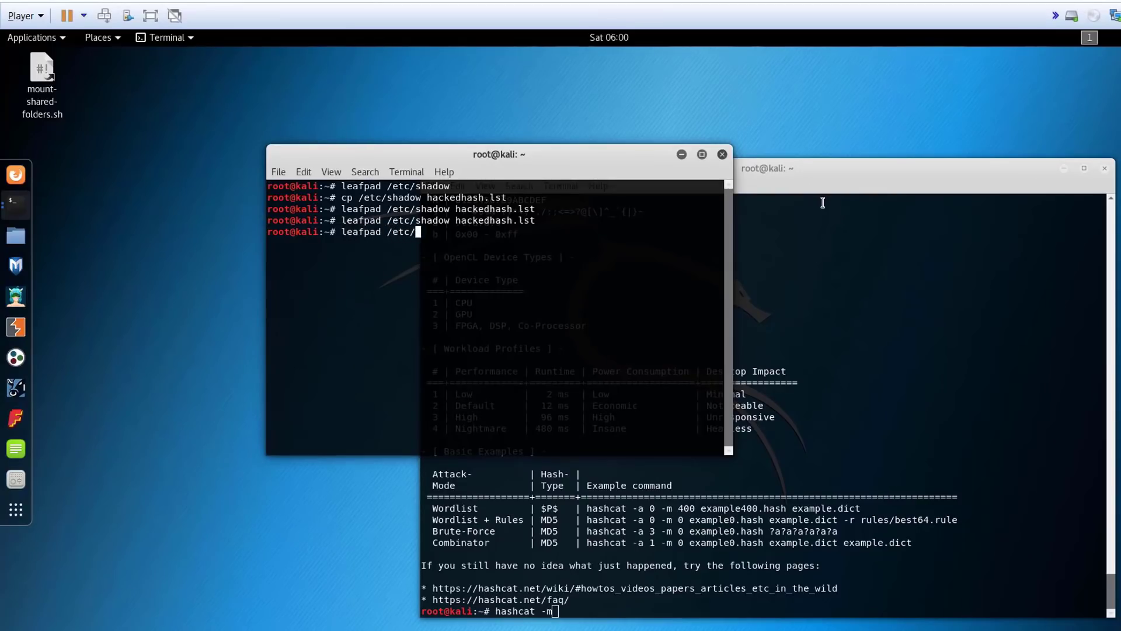
text(login)
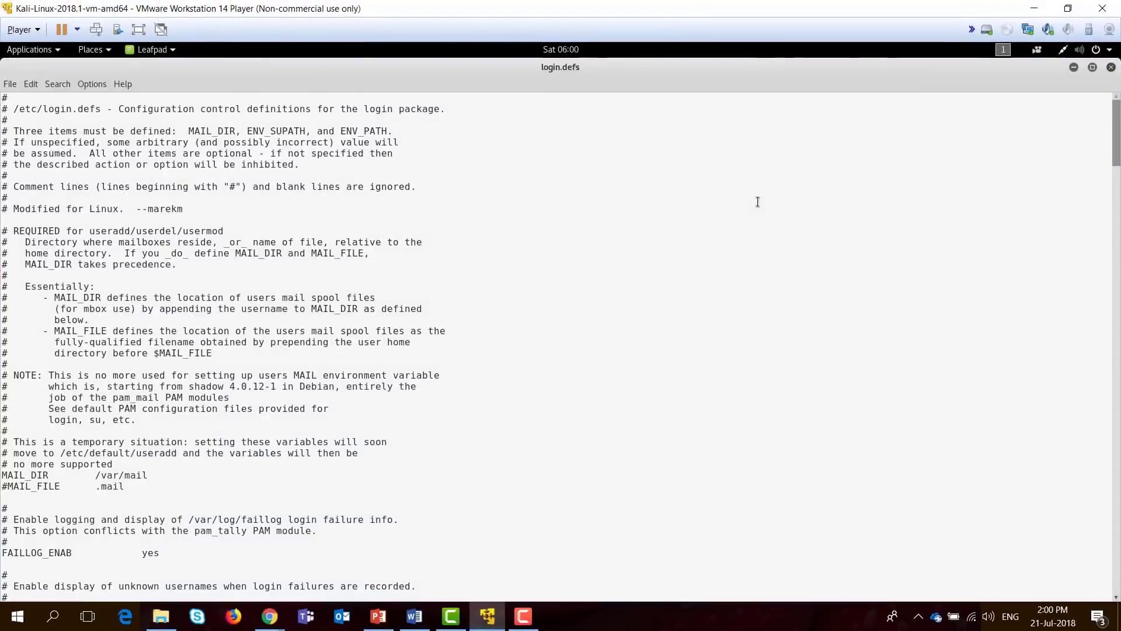
scroll(down, 3)
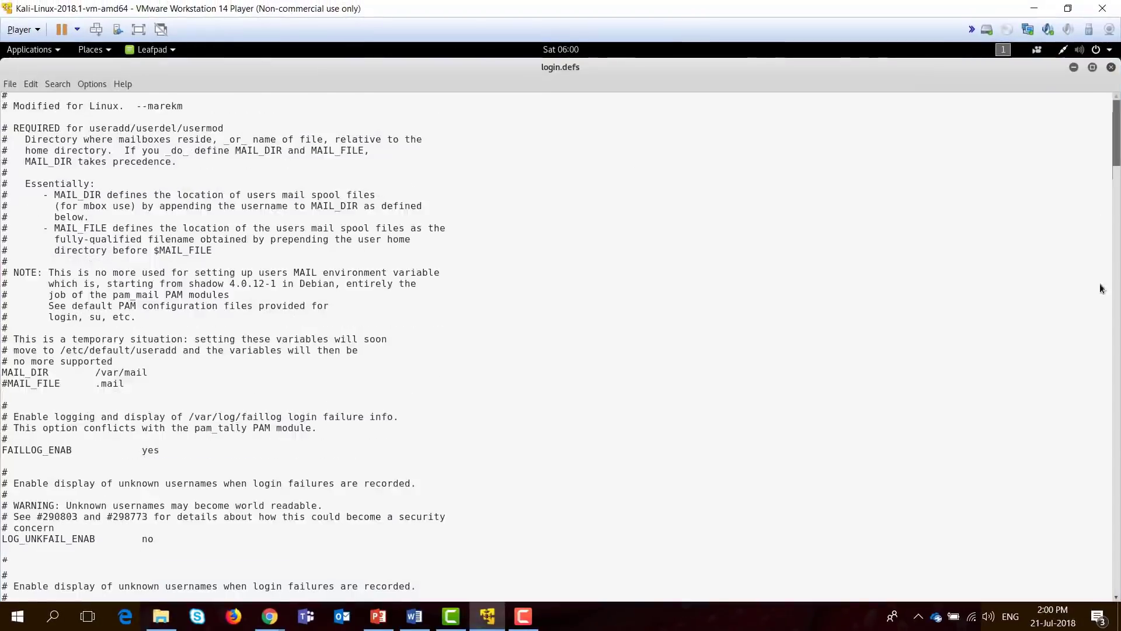
scroll(down, 3)
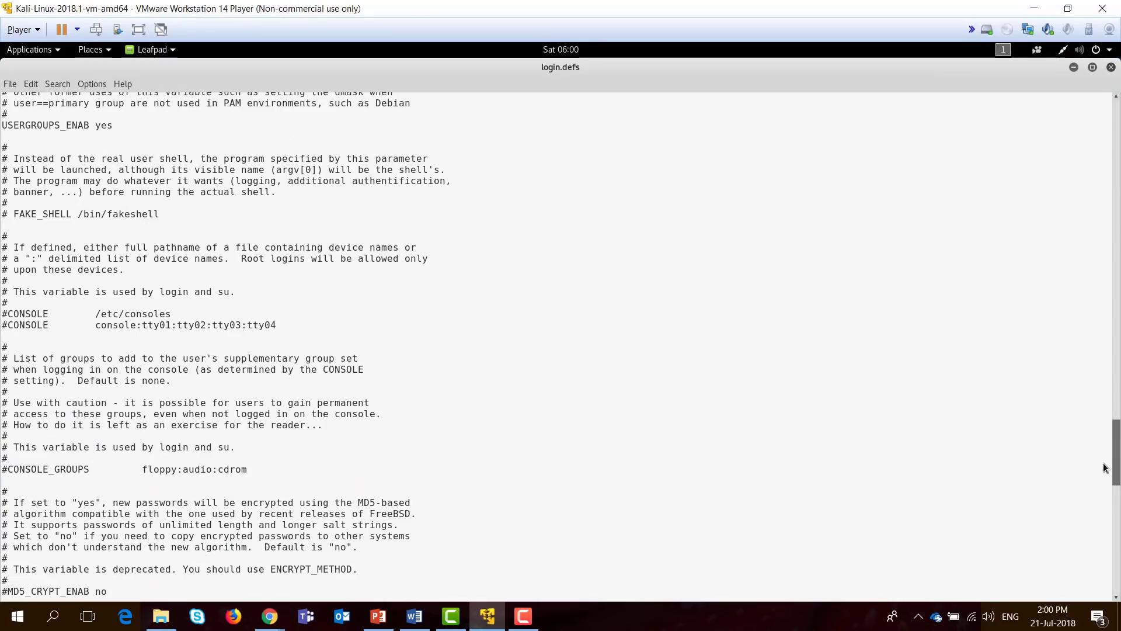
scroll(down, 3)
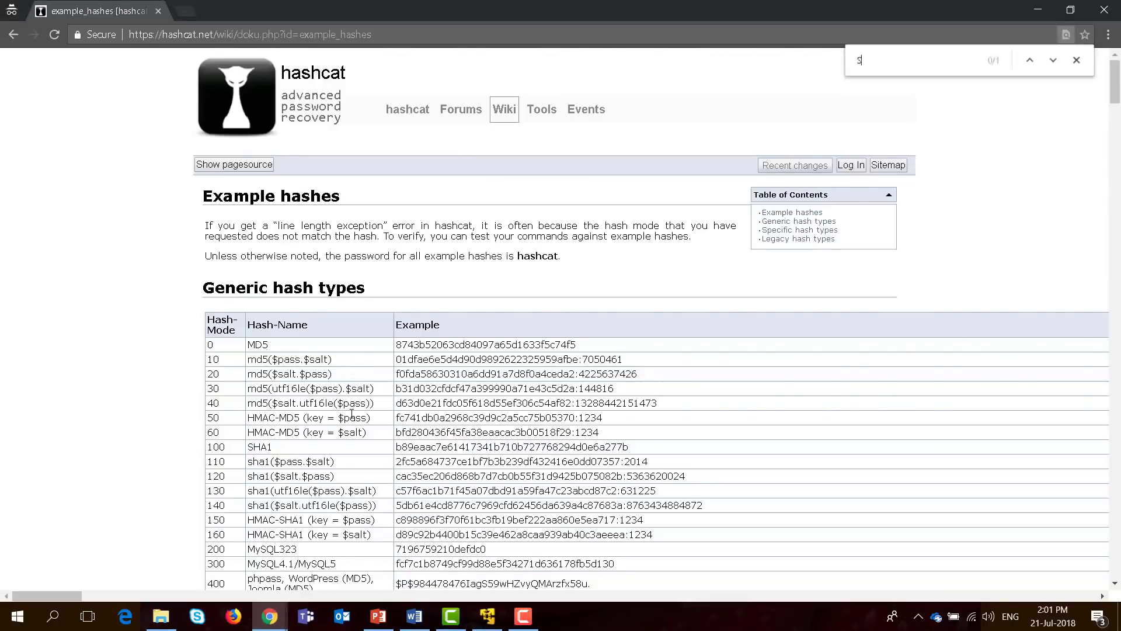
Search the example hashes page for SHA512 to find hash mode 1800.
text(SHA512)
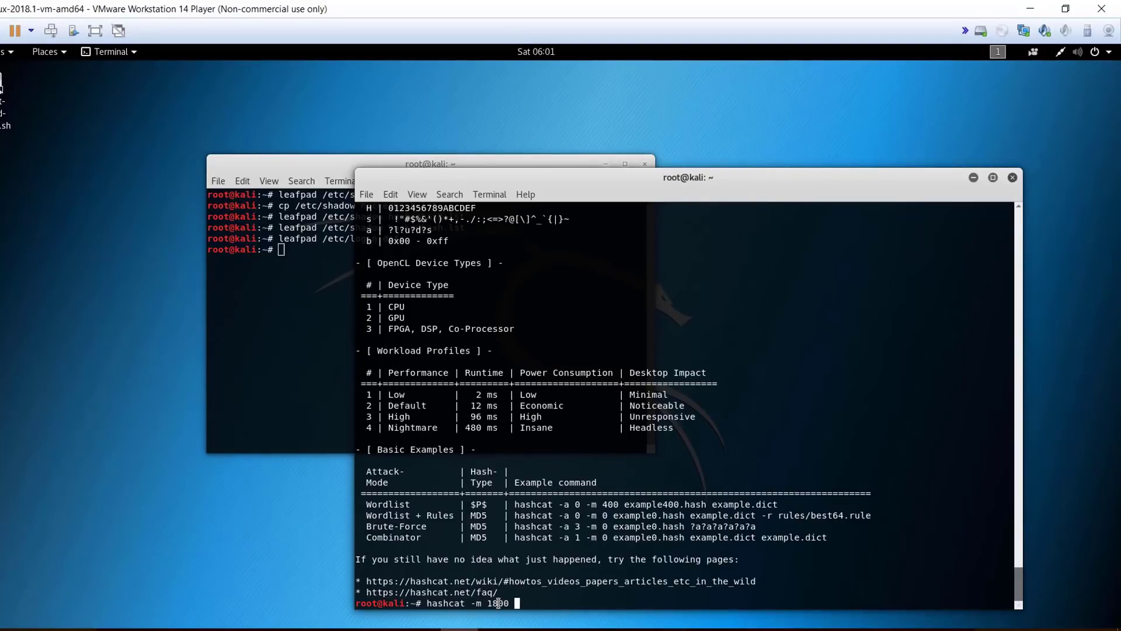
Complete the command as 'hashcat -m 1800 -a 0 cracked.txt hackedhash.lst wordlist.txt --force'.
text(-a 0)
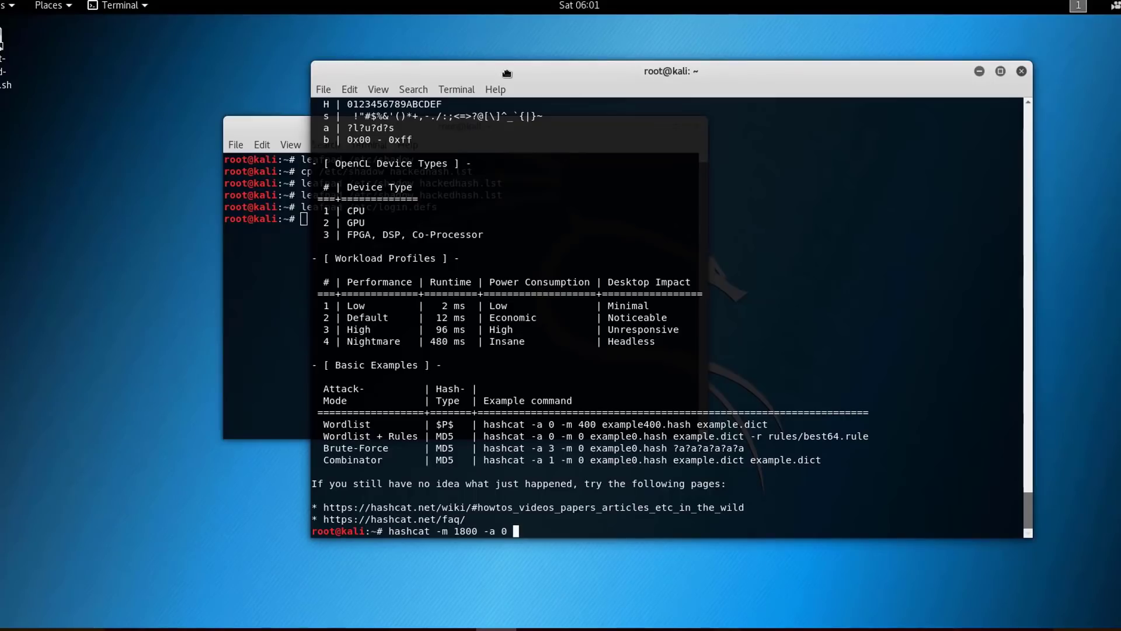
text(cracked)
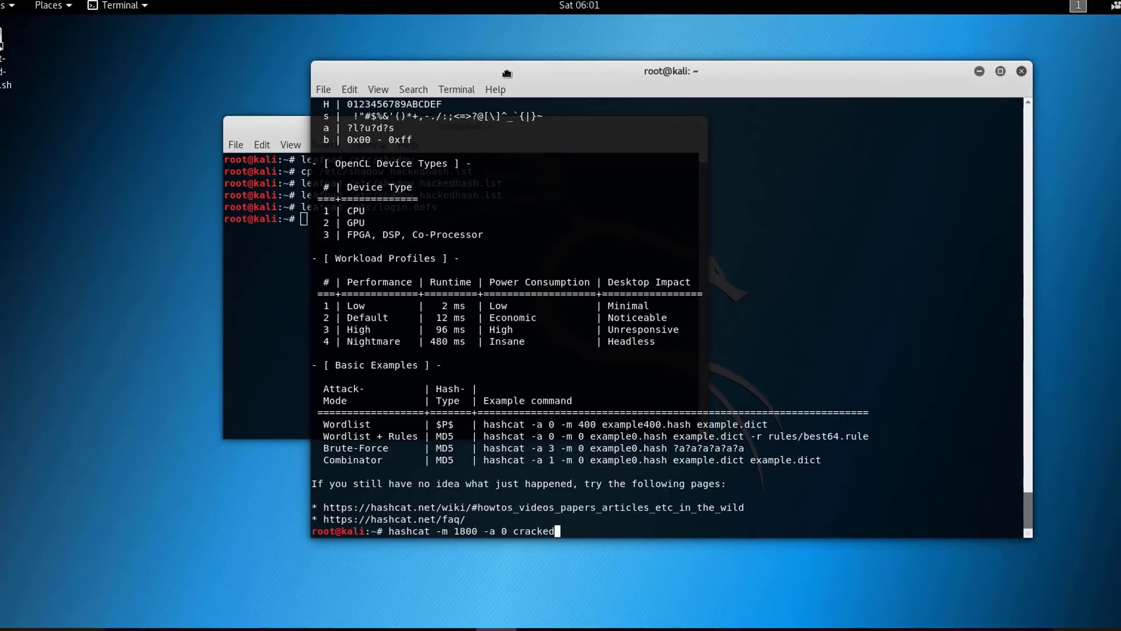
text(.txt)
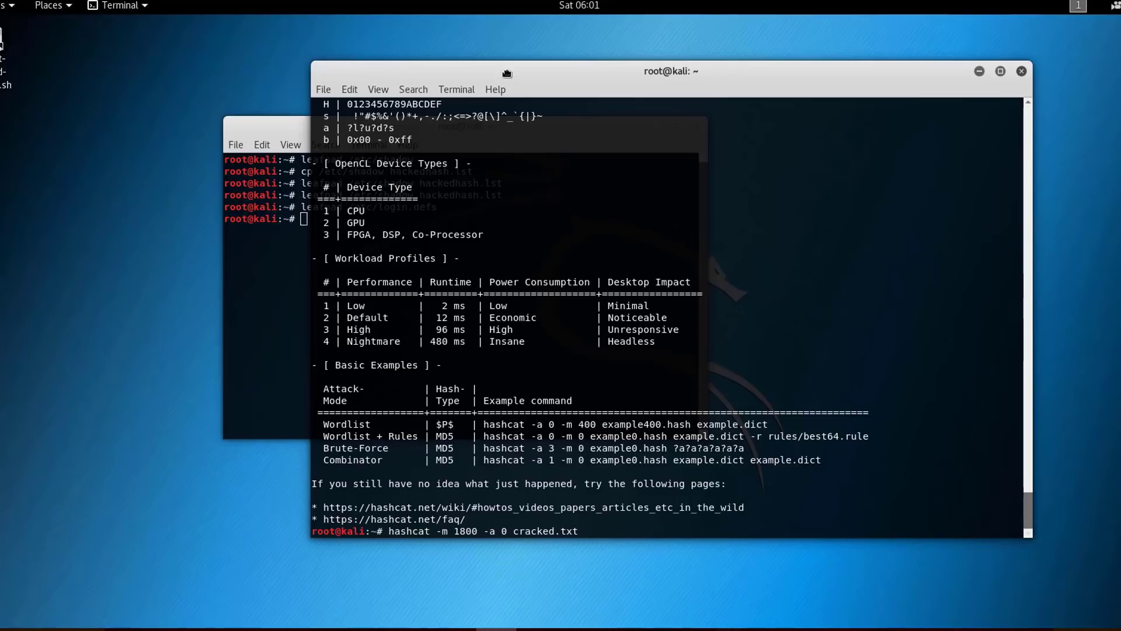
text(hash)
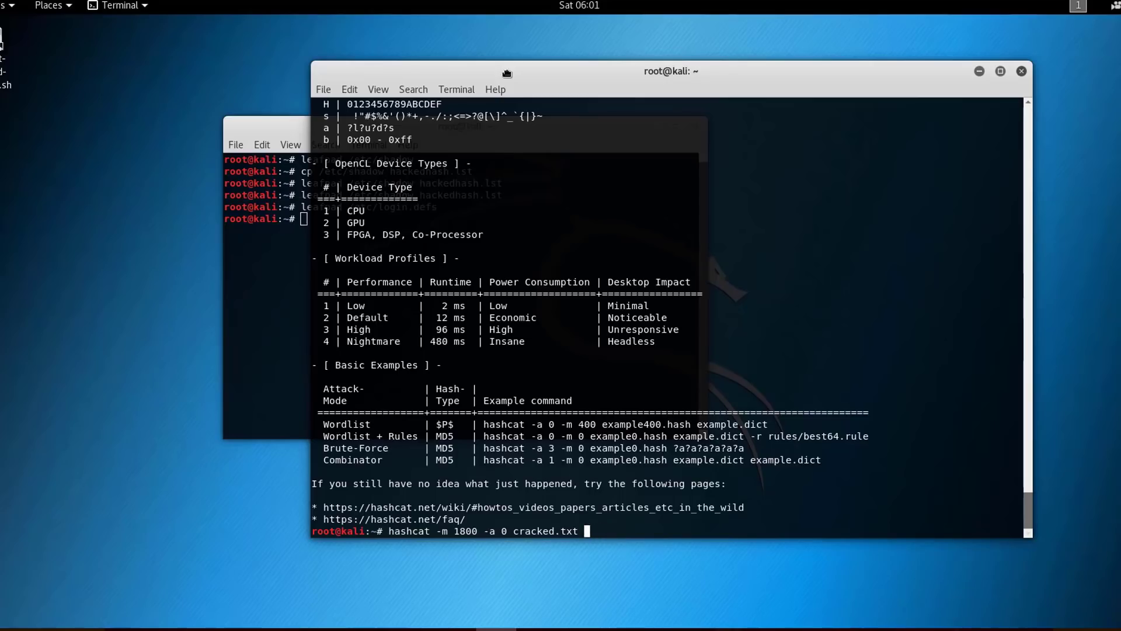
text(c)
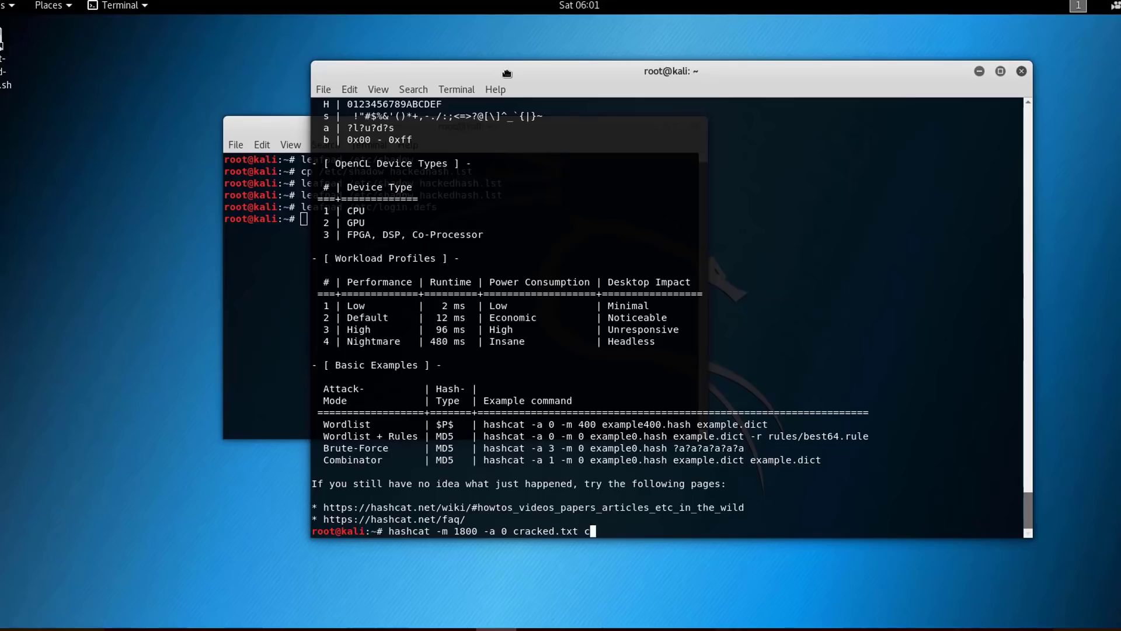
text(hackedhash)
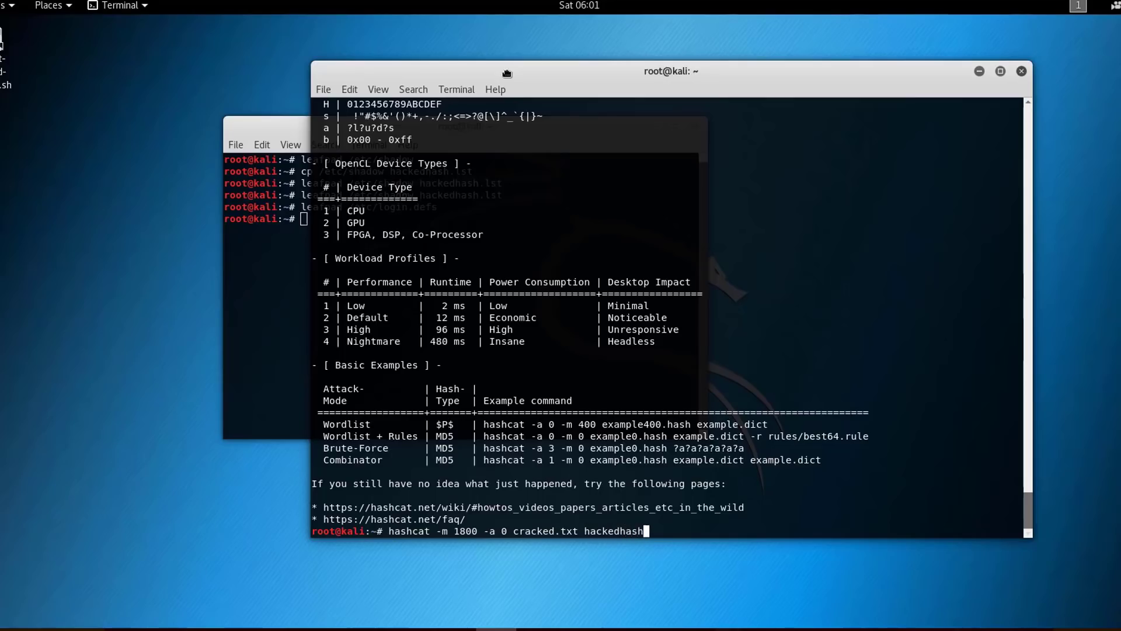
text(.lst)
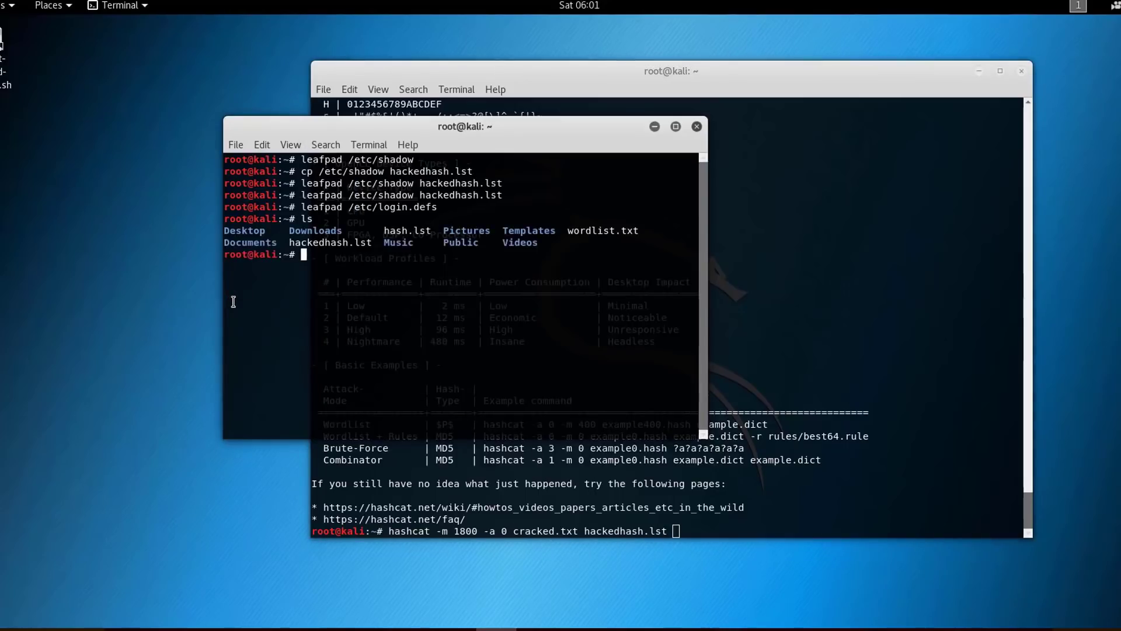
text(wordlist.txt)
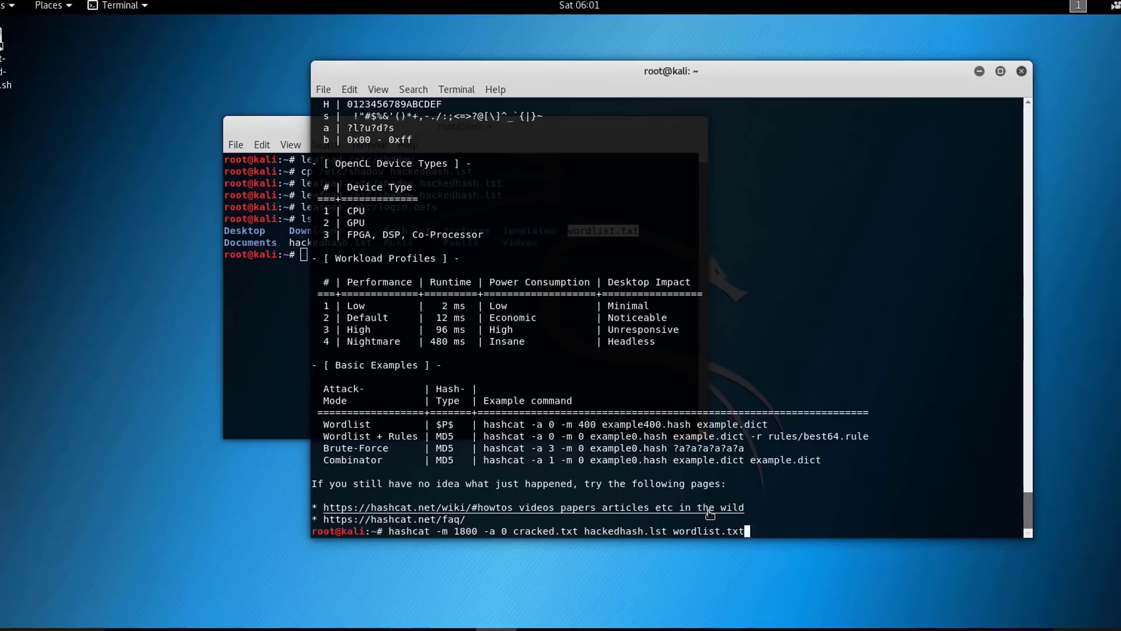
text(--force)
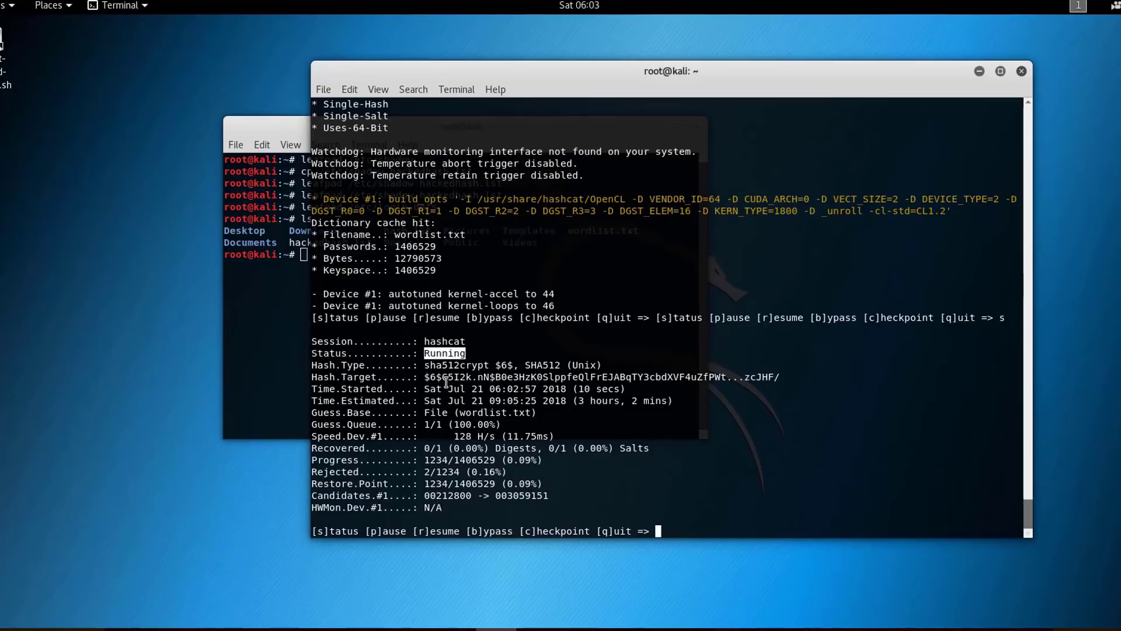
Highlight the Running status in hashcat's progress output.
drag(428, 377, 743, 377)
text(s)
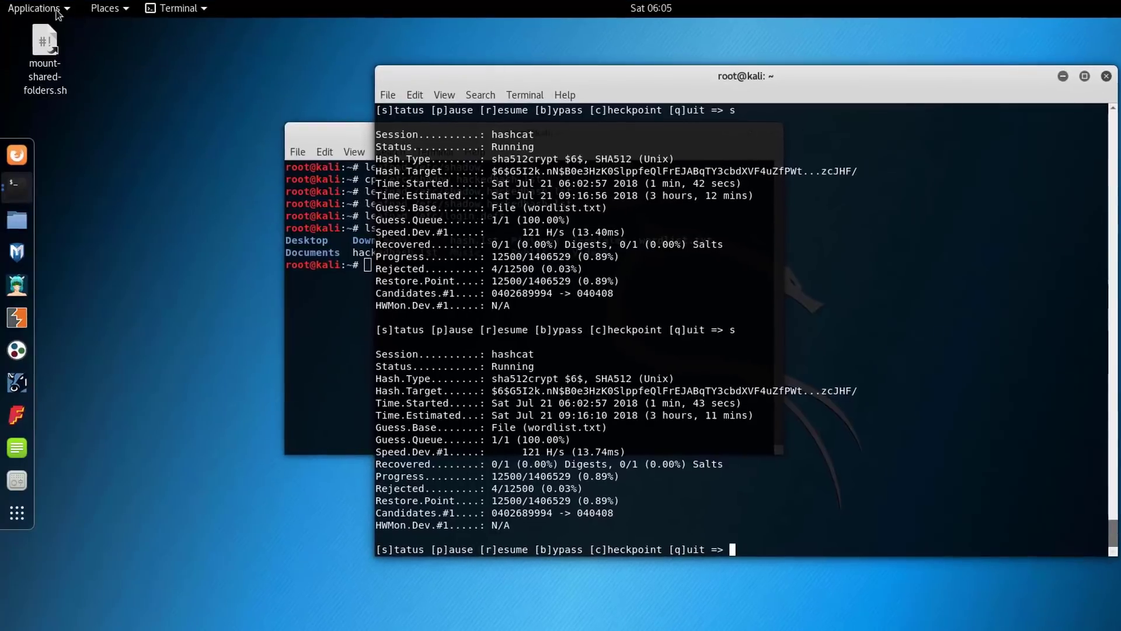
click(32, 8)
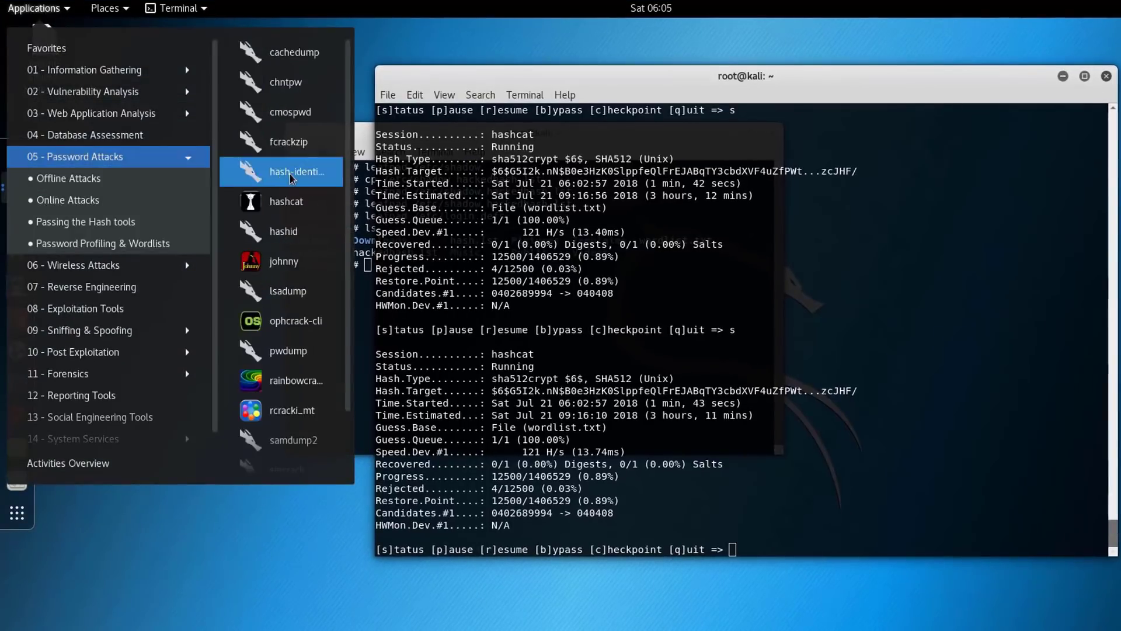
click(294, 172)
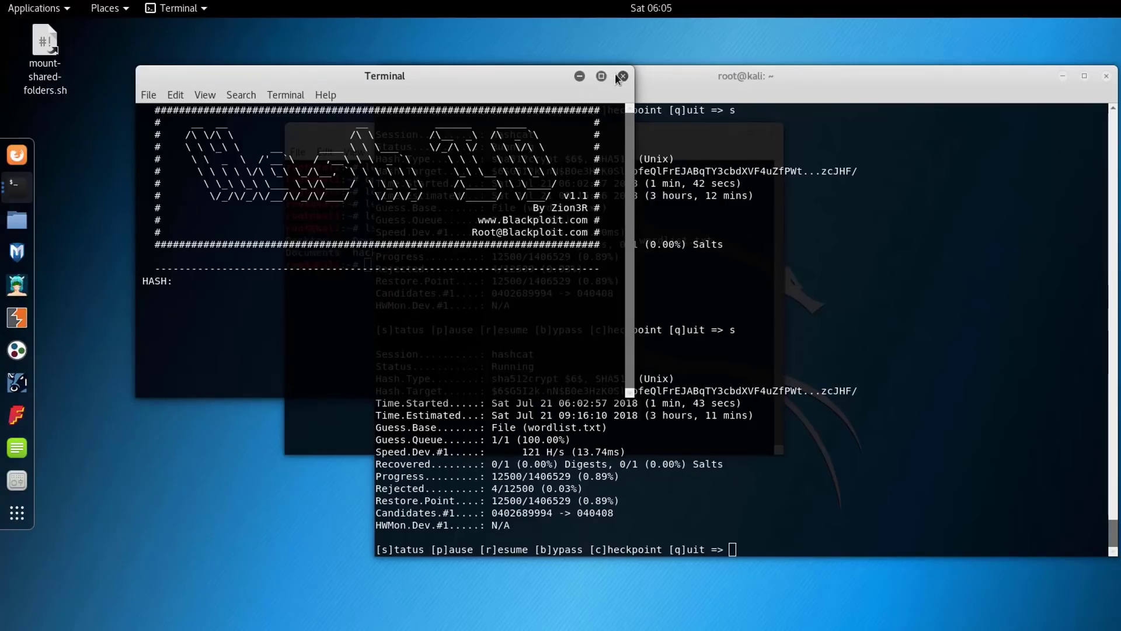
click(622, 77)
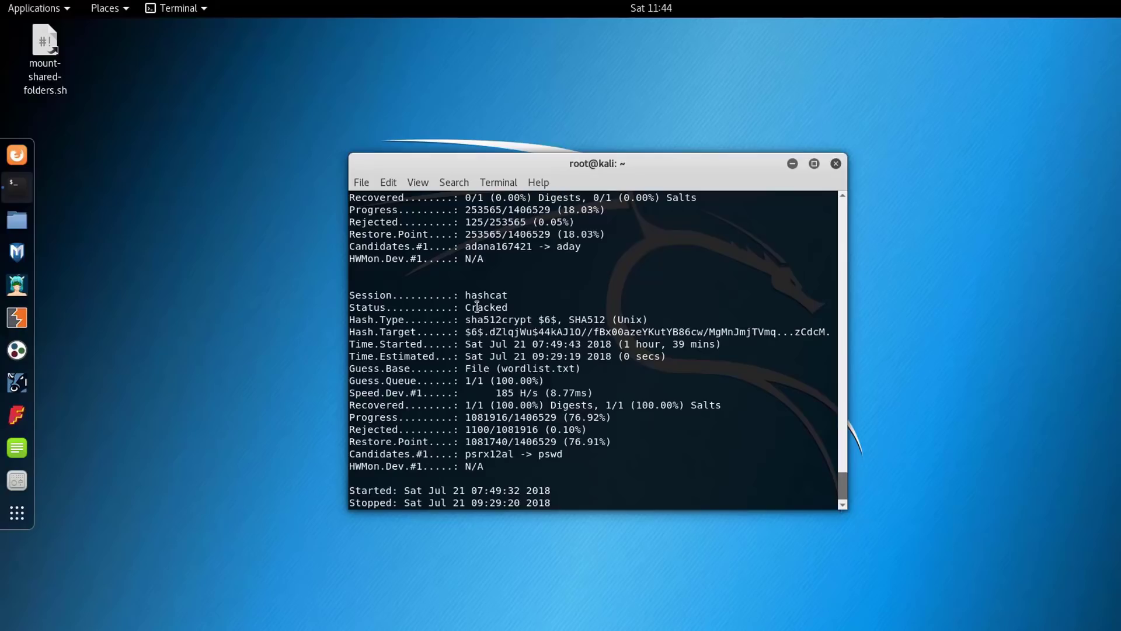
mouse_move(641, 346)
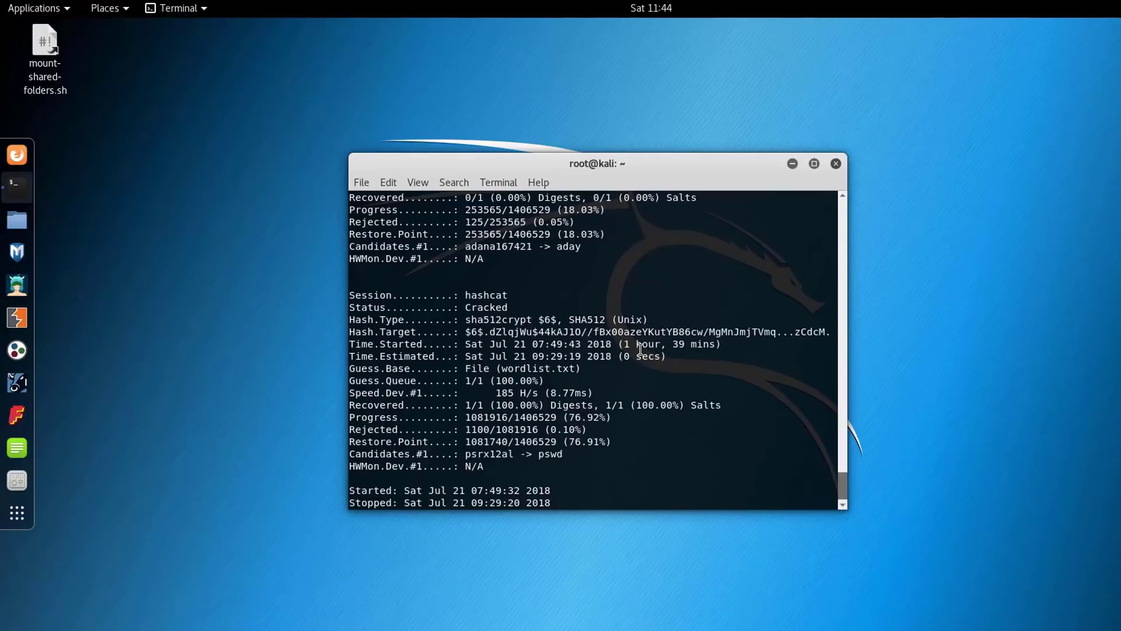
Highlight the 'Cracked' status word and the recovered root sha512crypt hash in hashcat's final report.
double_click(656, 344)
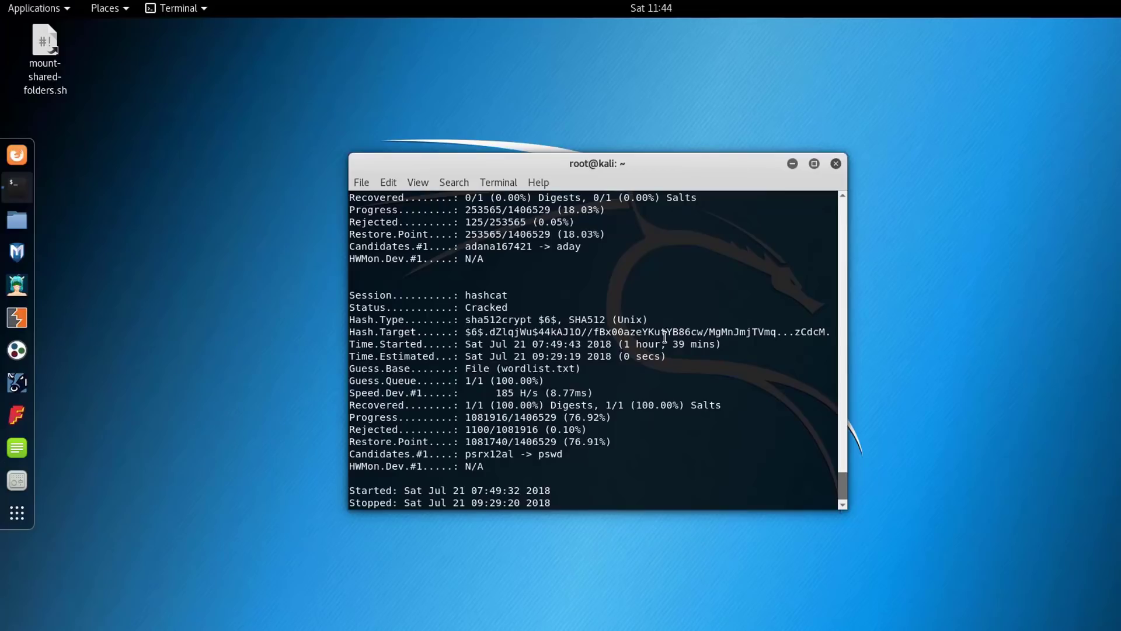
drag(477, 331, 716, 331)
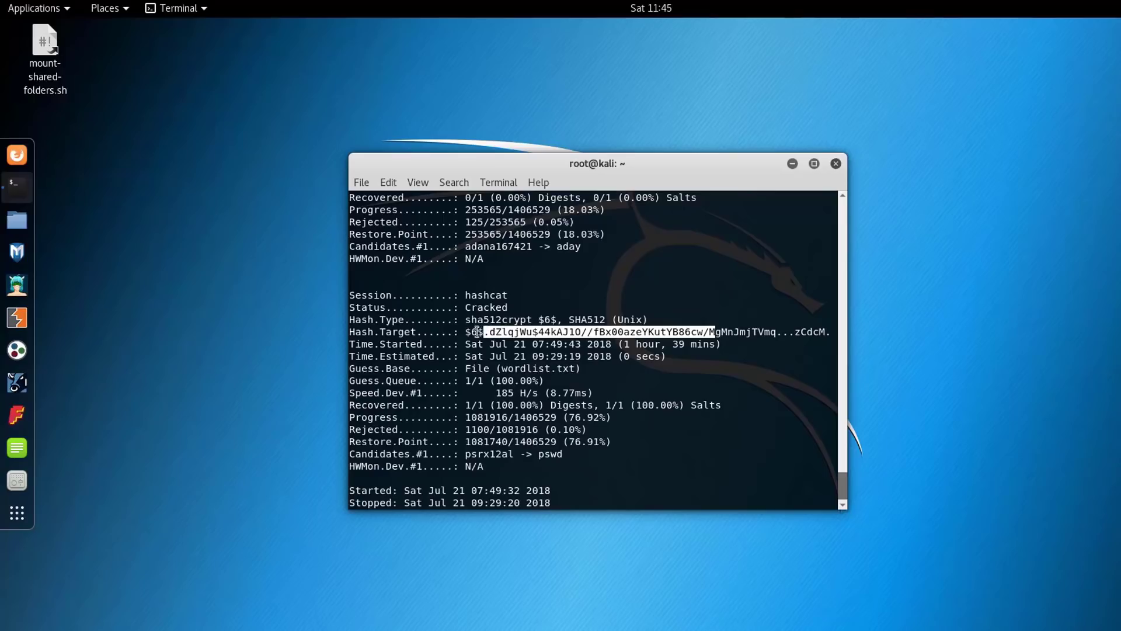